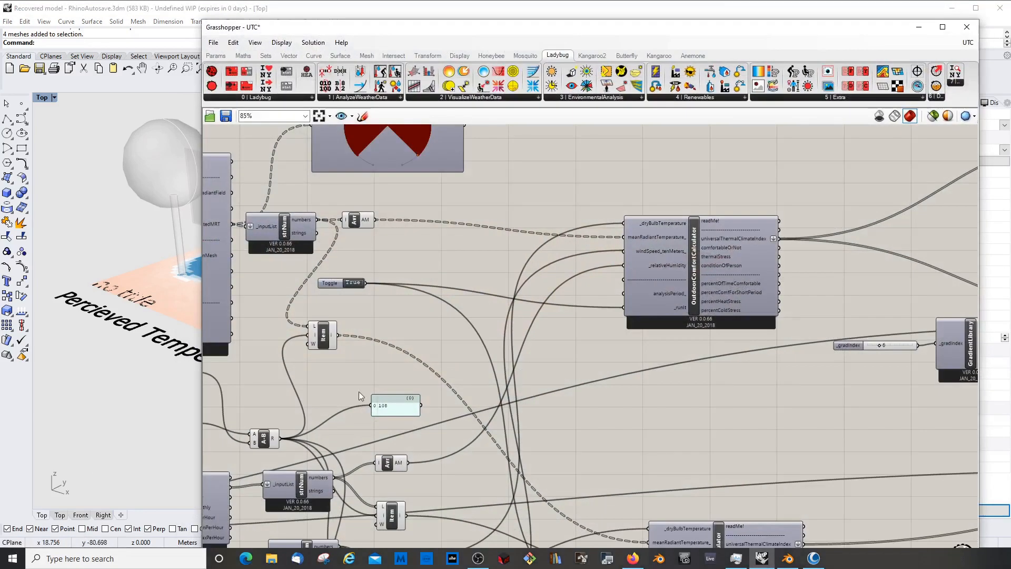
Step: Hide the old temperature chart geometry in Rhino and start a new empty Grasshopper file
drag(233, 27, 187, 27)
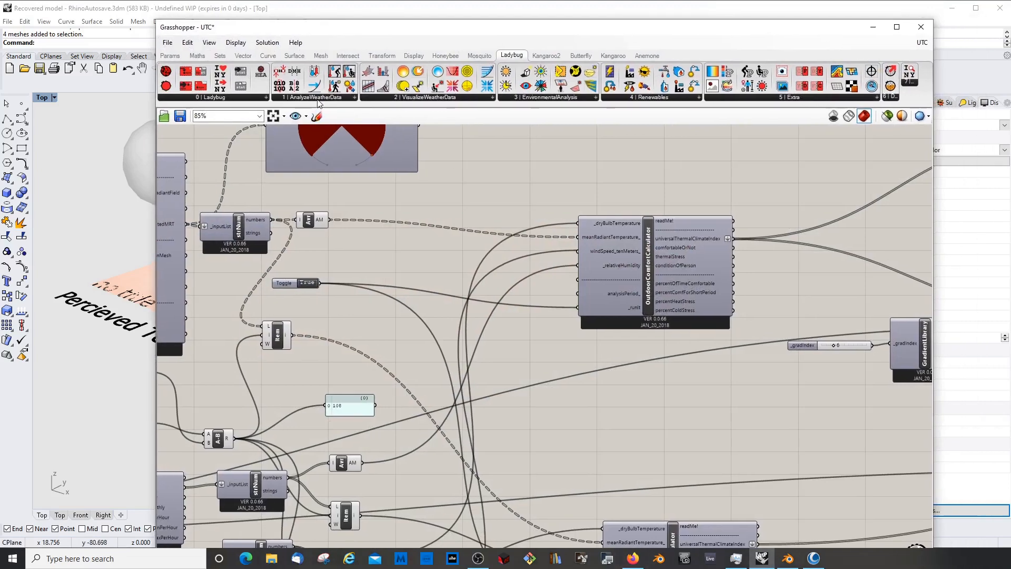
click(318, 96)
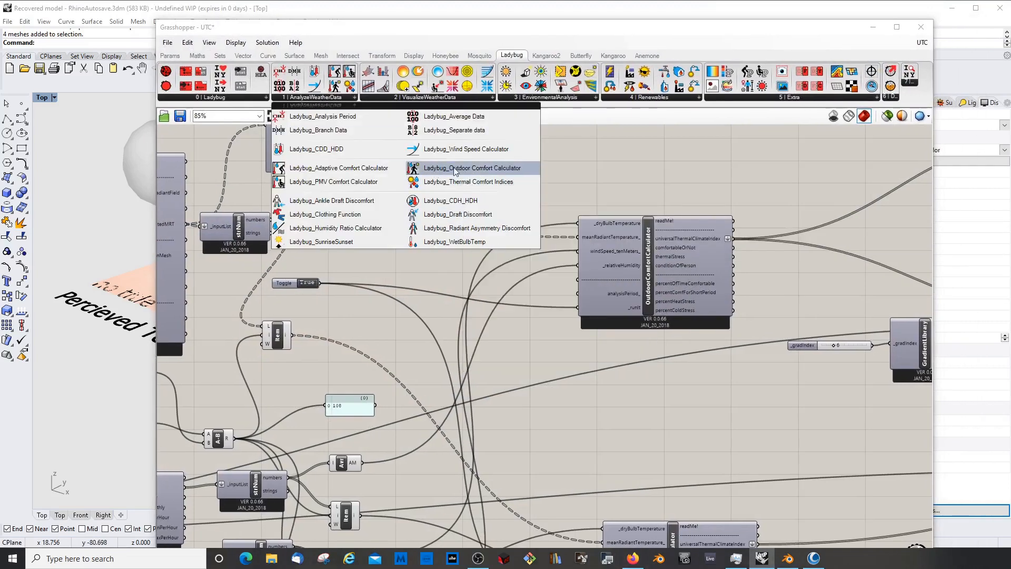
mouse_move(479, 168)
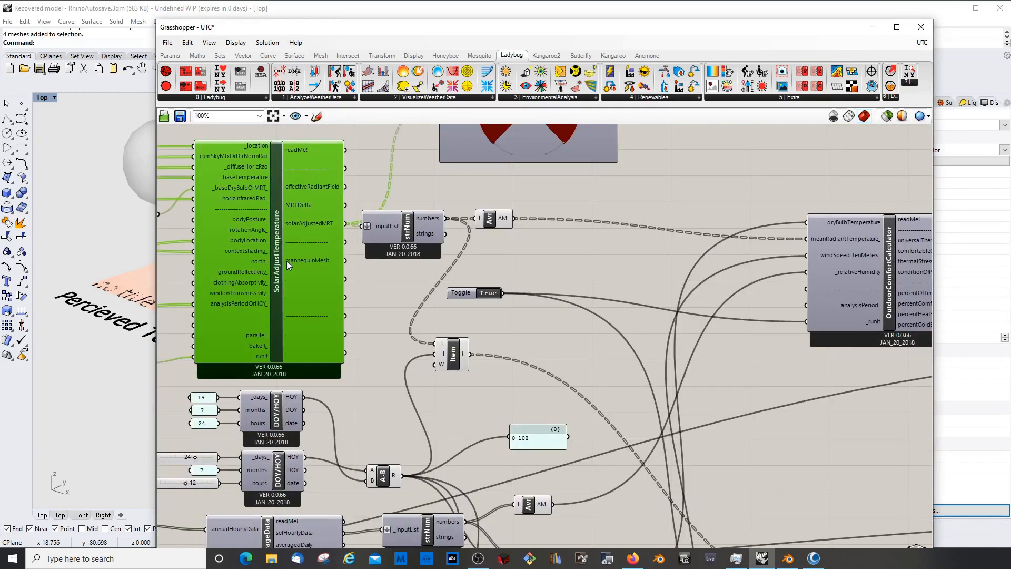
scroll(down, 3)
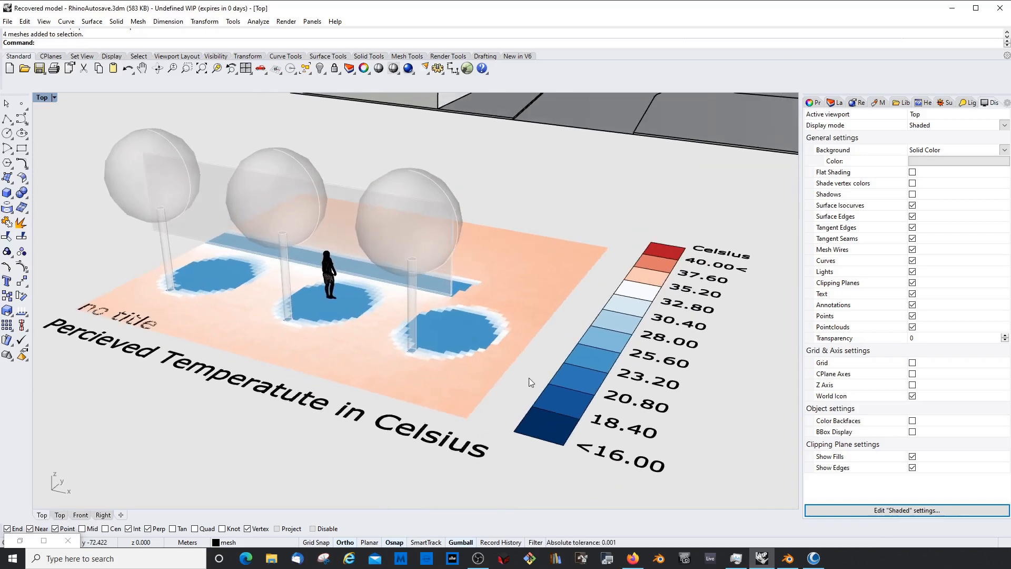
mouse_move(653, 346)
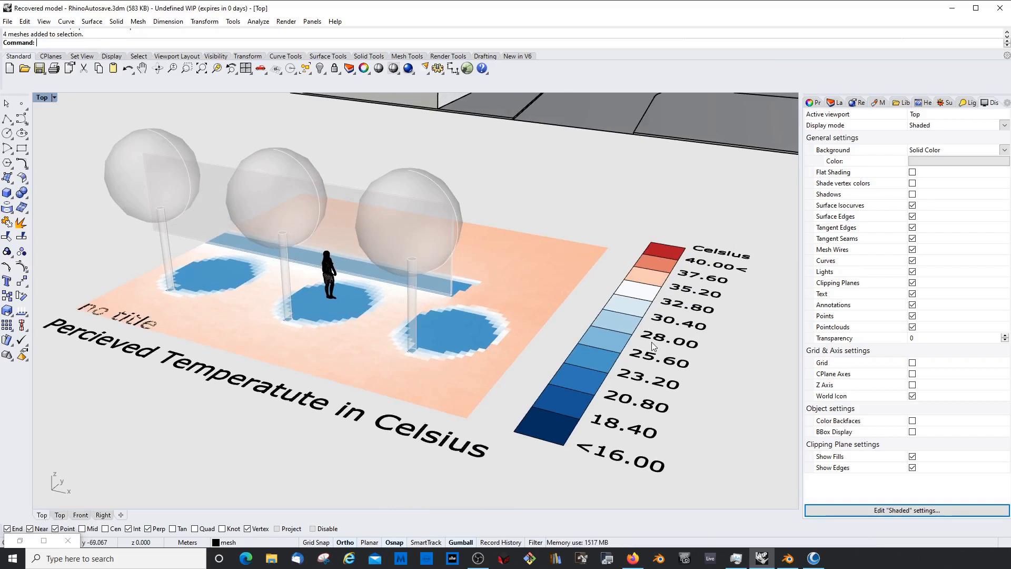
mouse_move(559, 298)
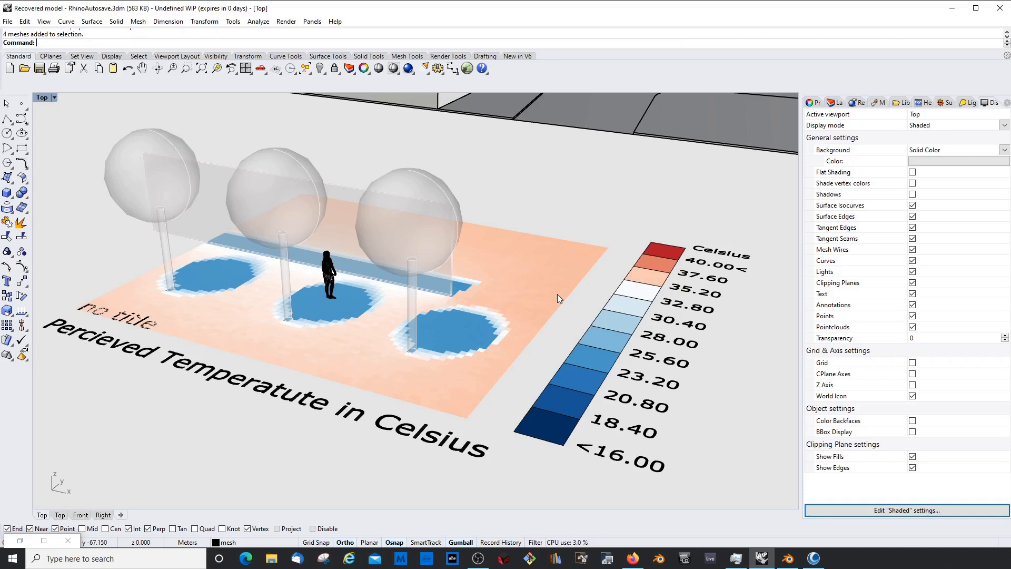
mouse_move(561, 297)
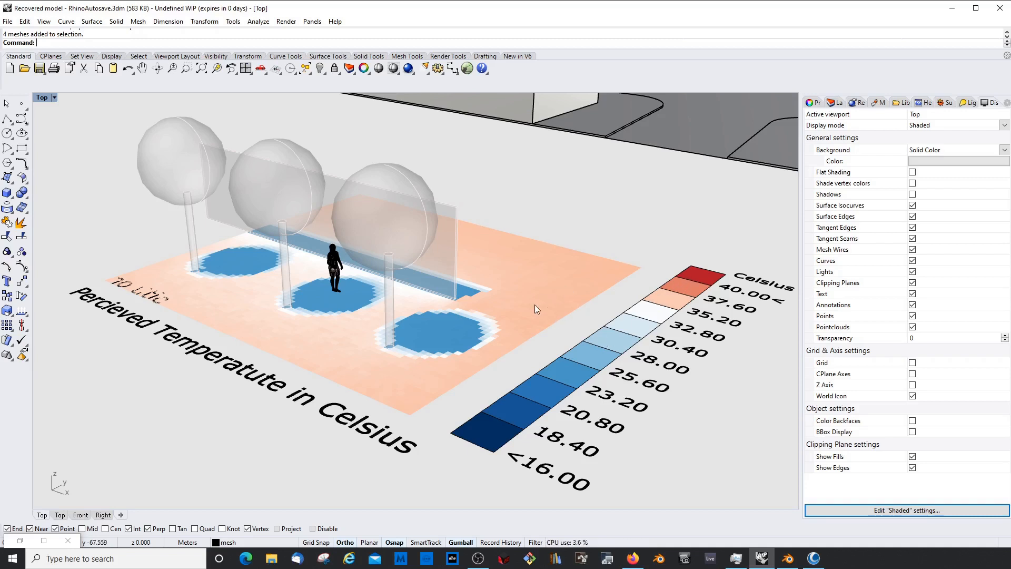
mouse_move(525, 306)
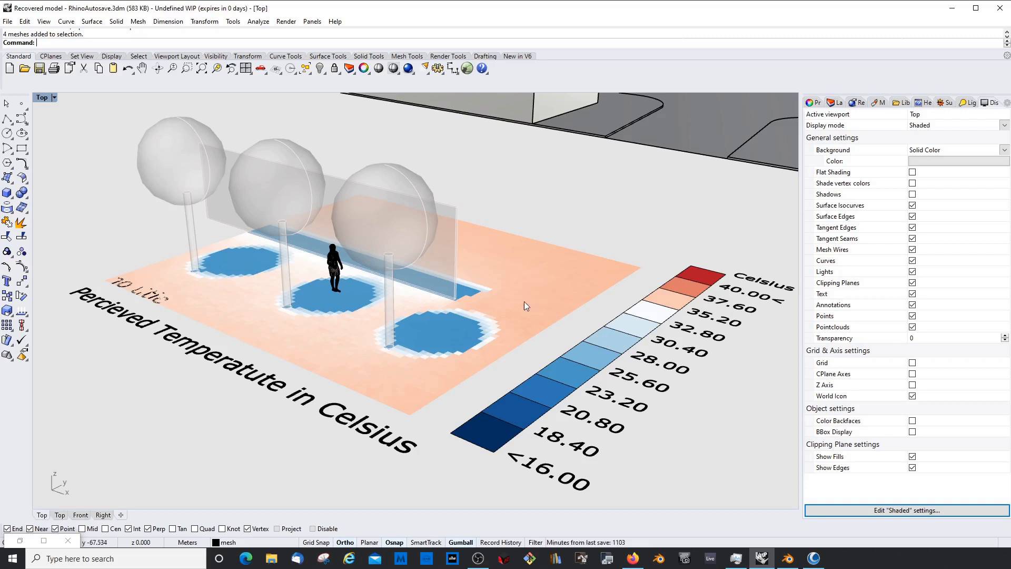
mouse_move(623, 268)
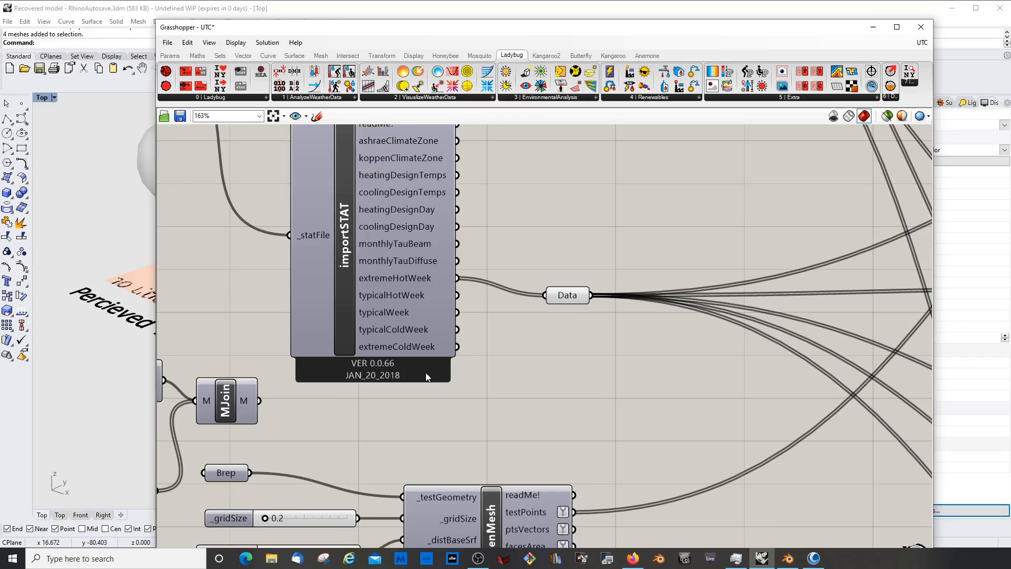
scroll(down, 3)
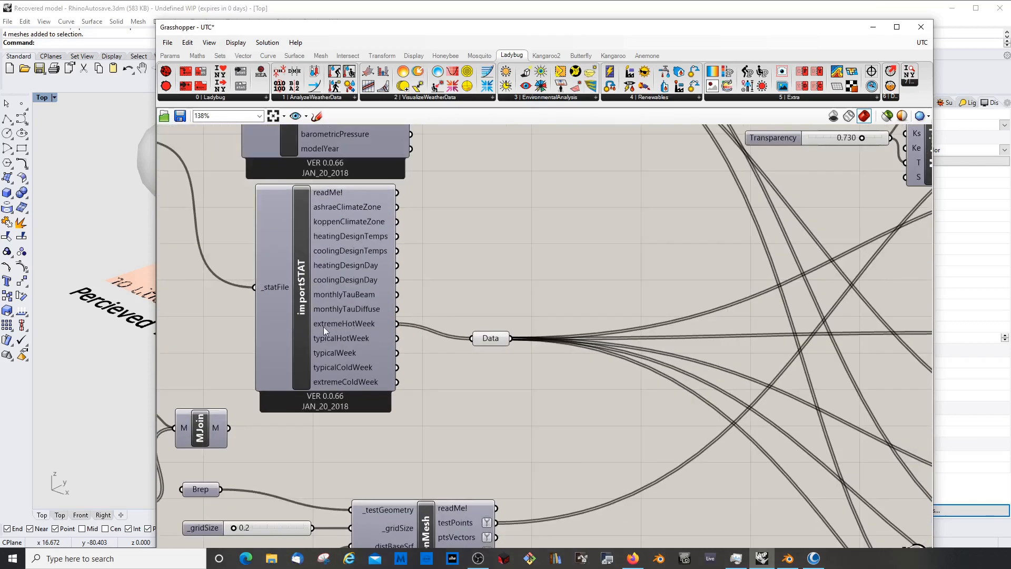
mouse_move(346, 338)
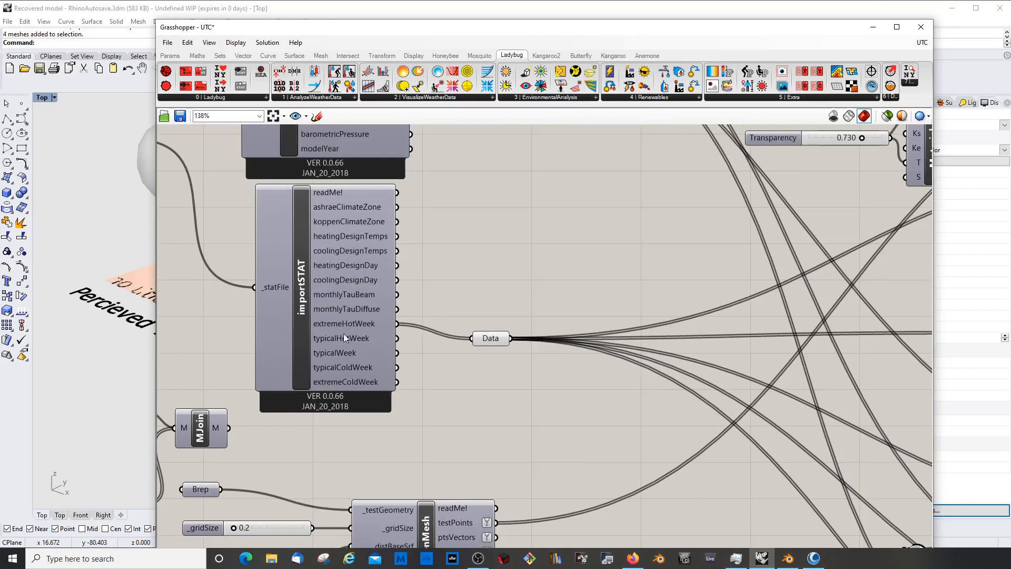
mouse_move(76, 215)
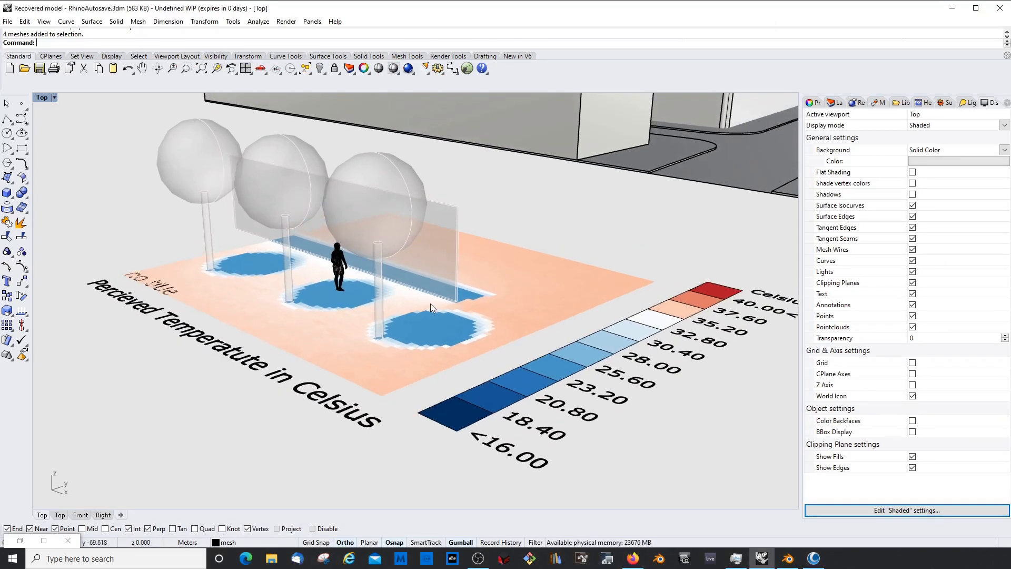
drag(431, 308, 371, 276)
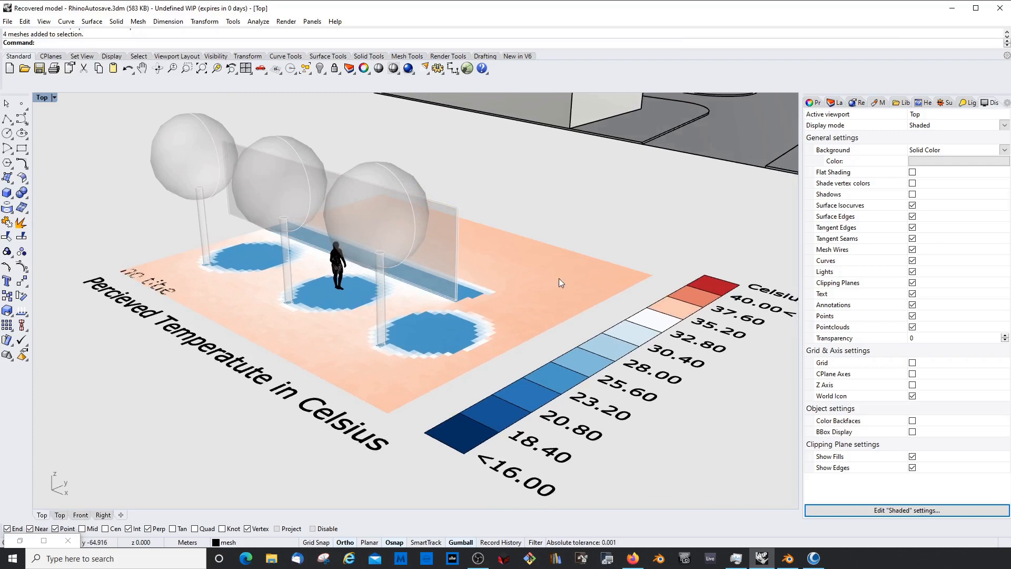
mouse_move(478, 375)
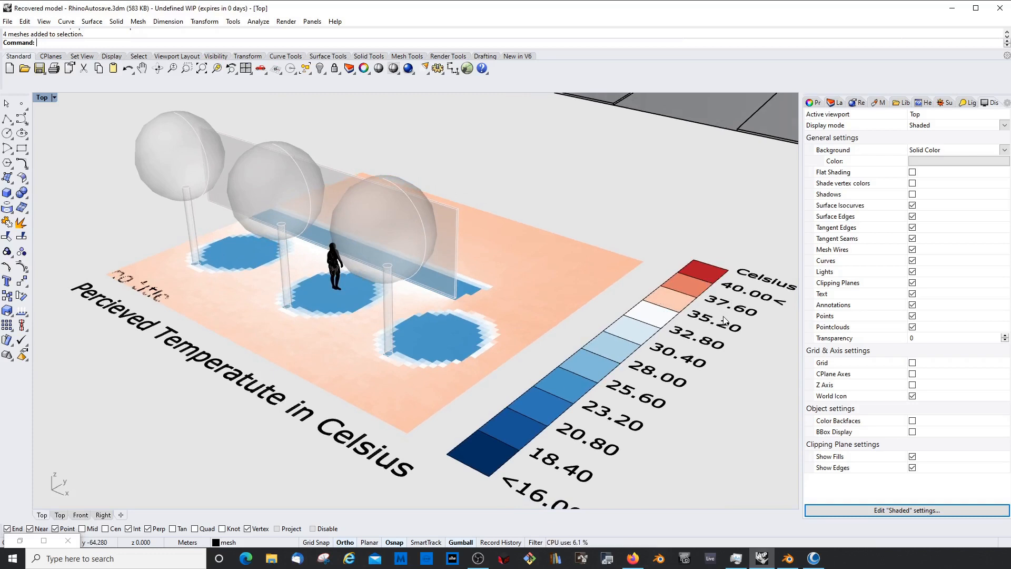
mouse_move(573, 385)
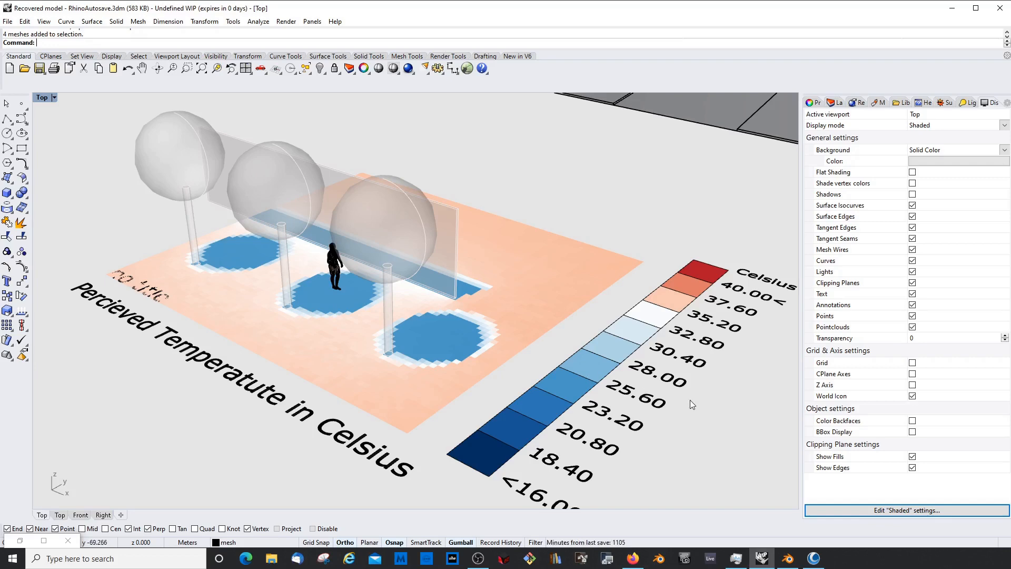
mouse_move(648, 411)
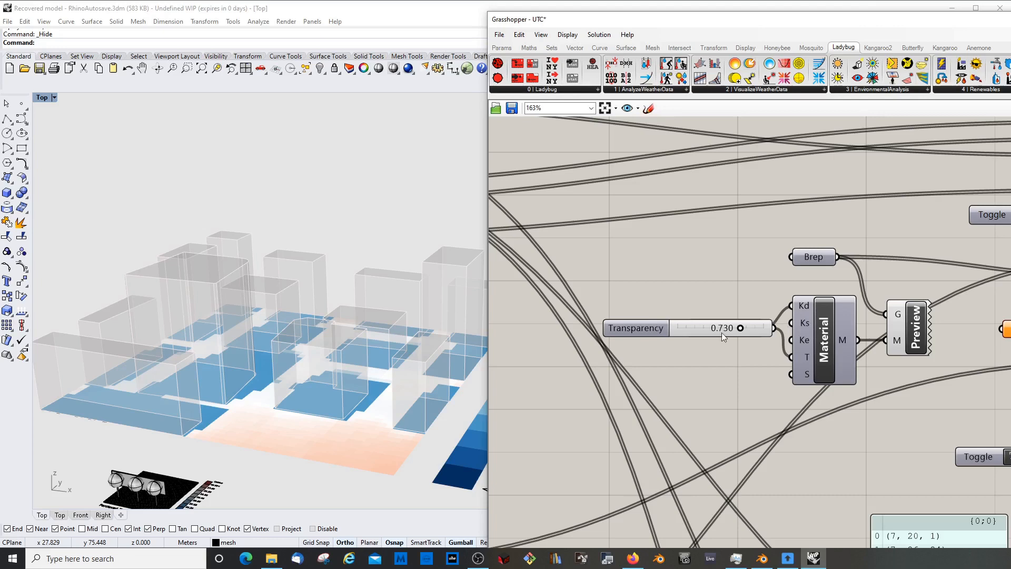
click(909, 325)
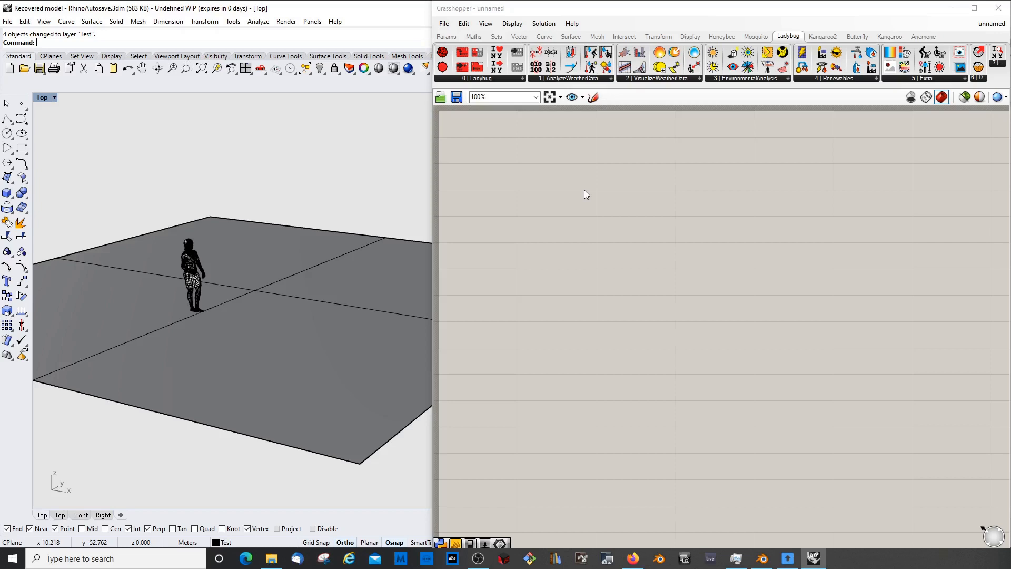
mouse_move(625, 218)
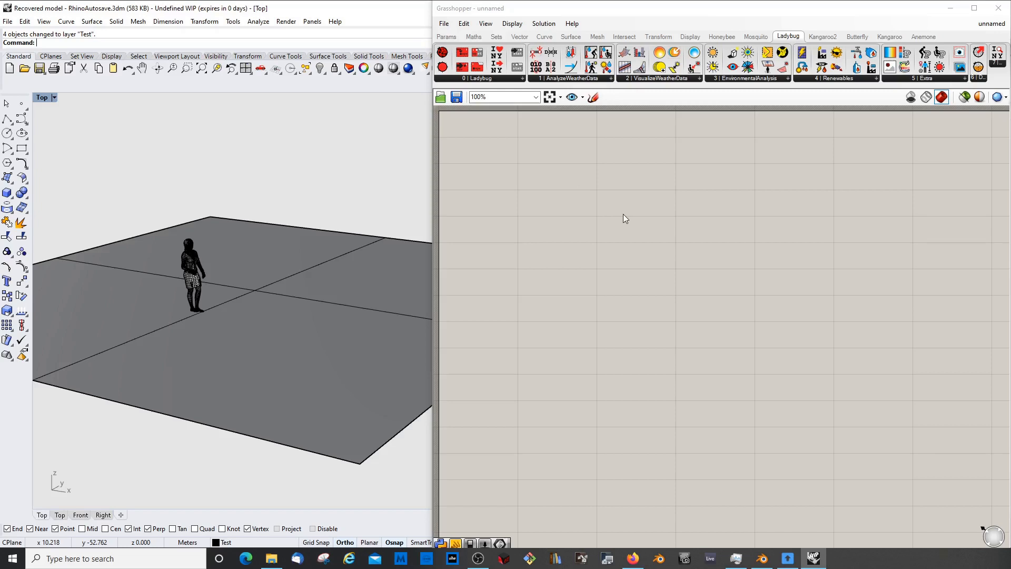
mouse_move(657, 506)
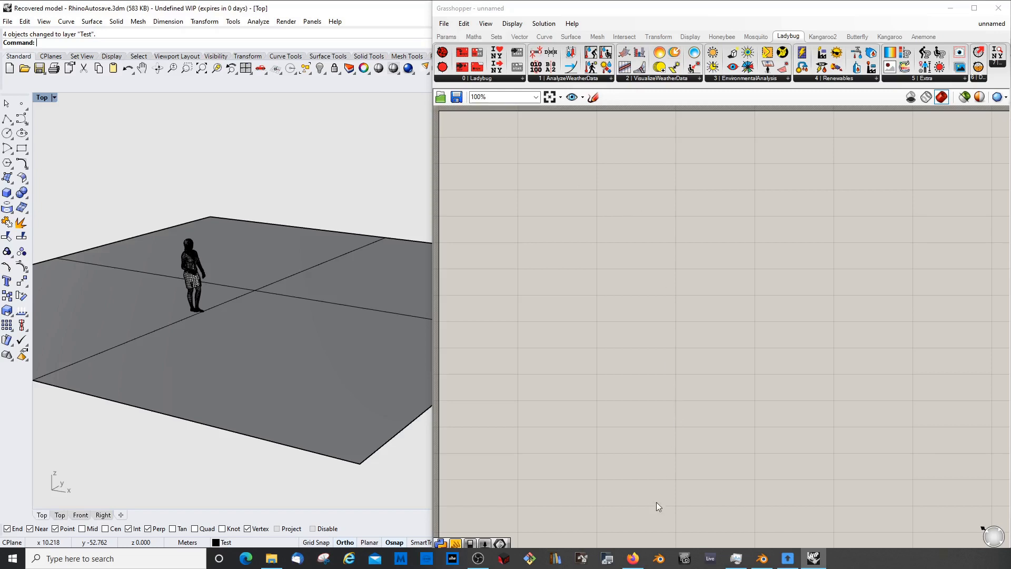
mouse_move(632, 557)
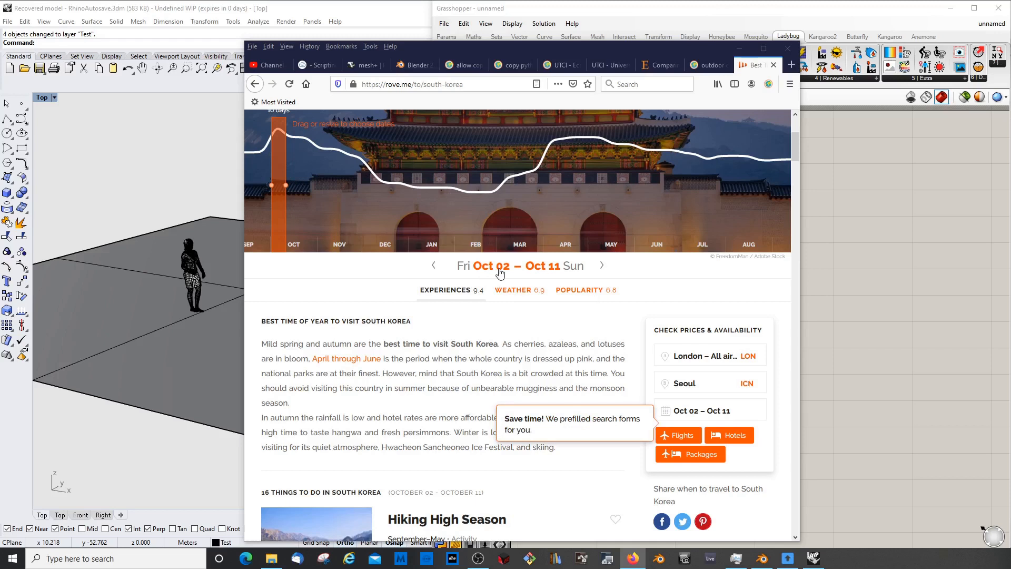
mouse_move(522, 331)
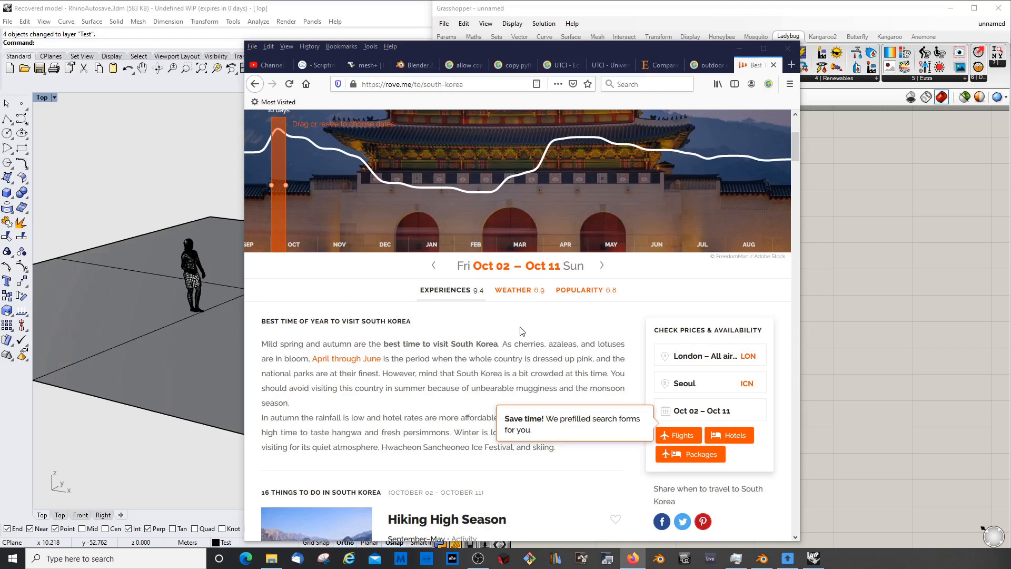
mouse_move(523, 272)
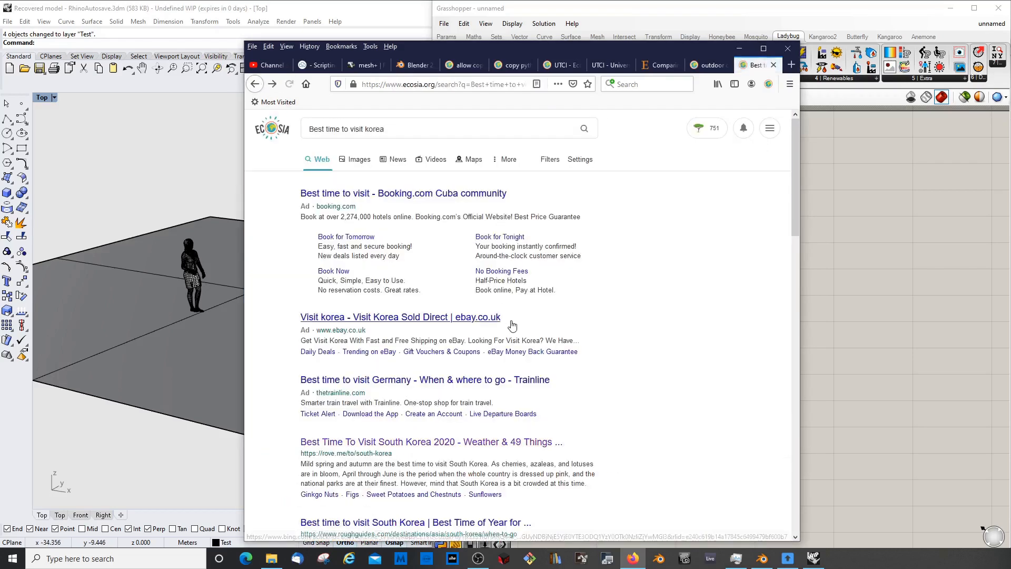
Step: Scroll the Ecosia results and open the Rough Guides 'Best time to visit South Korea' article
scroll(down, 3)
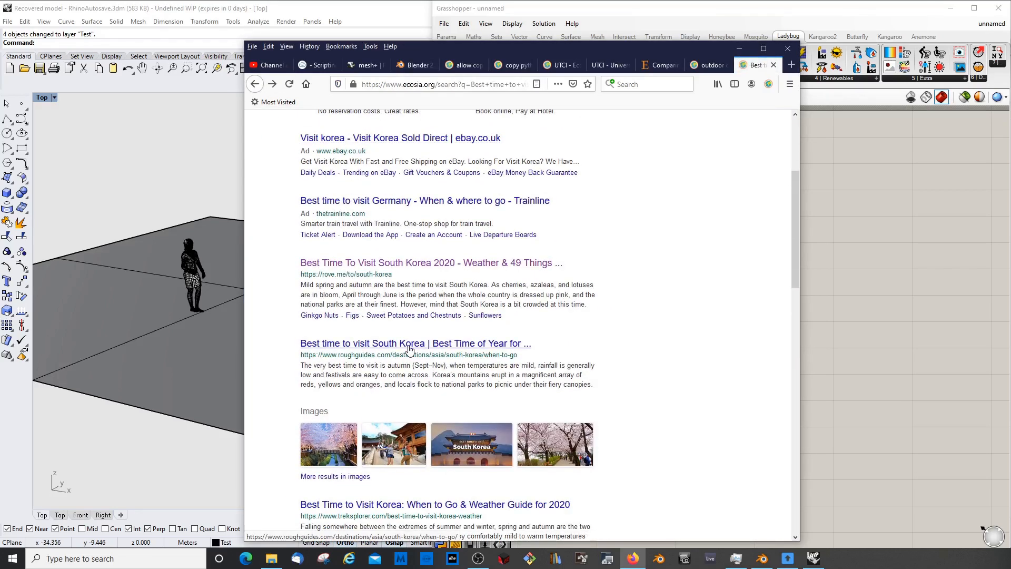
click(409, 343)
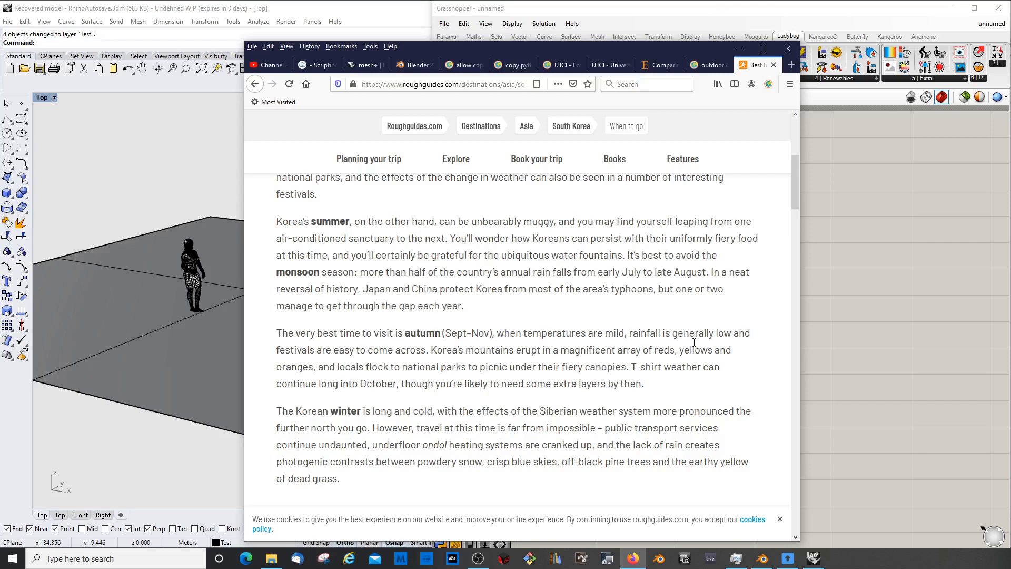
mouse_move(402, 334)
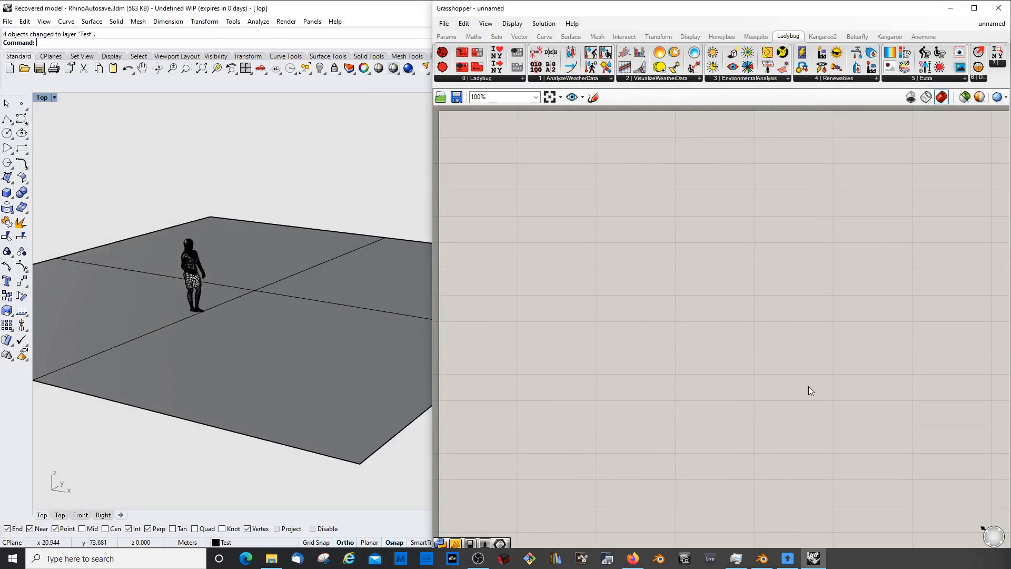
mouse_move(624, 373)
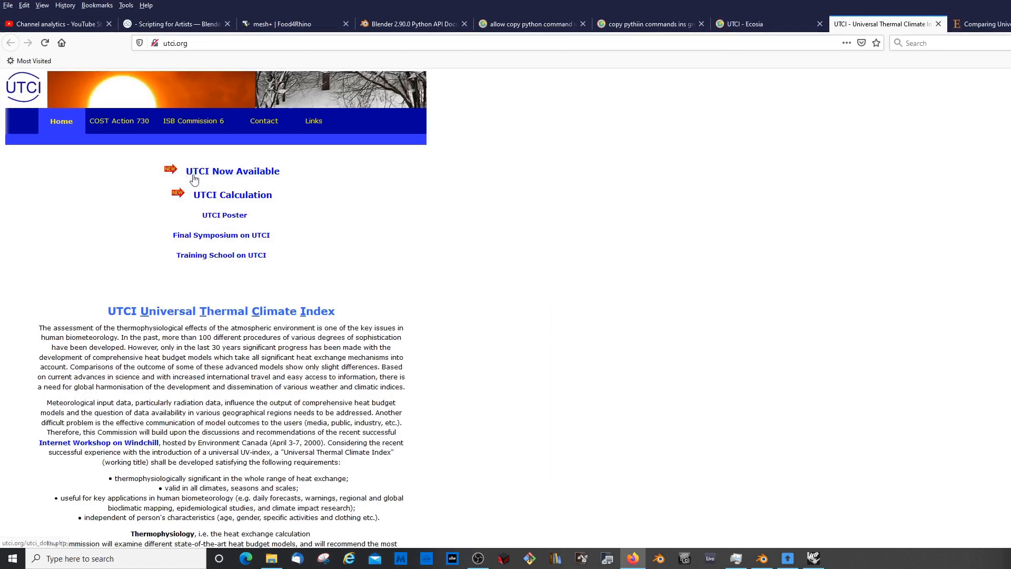
mouse_move(615, 274)
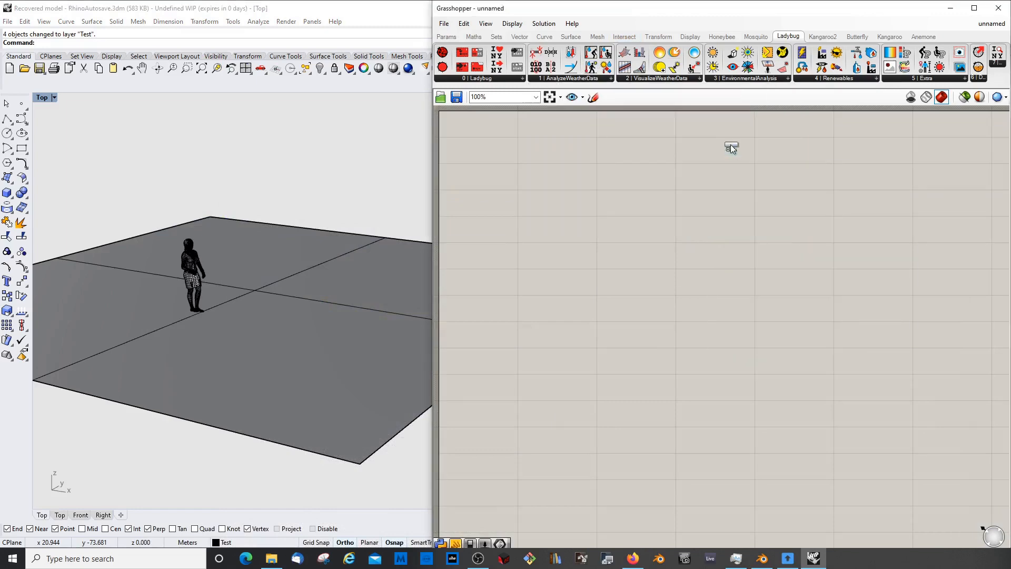
Step: Place the Outdoor Comfort Calculator and read its UTCI description in the Python editor
click(732, 148)
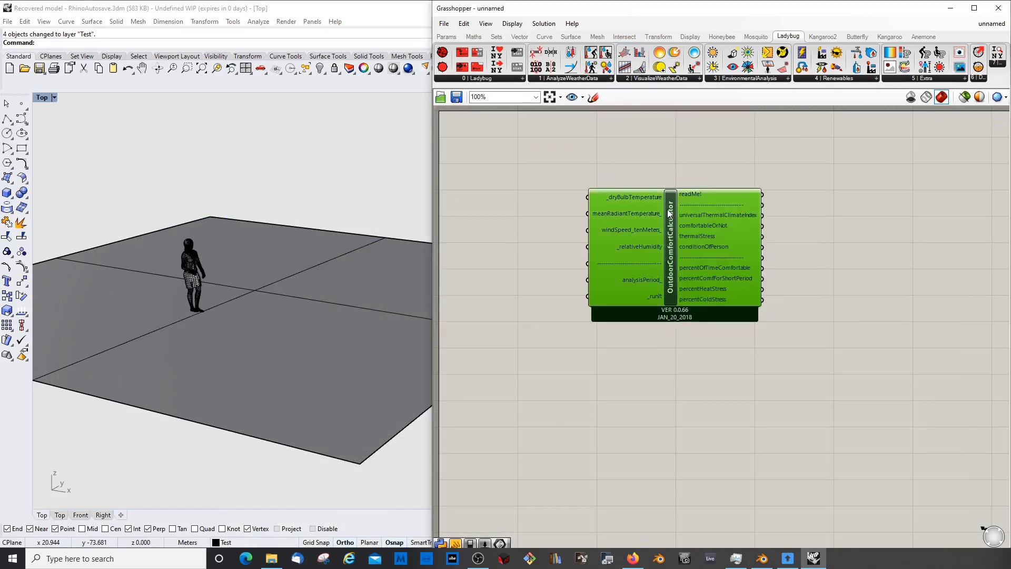
double_click(670, 245)
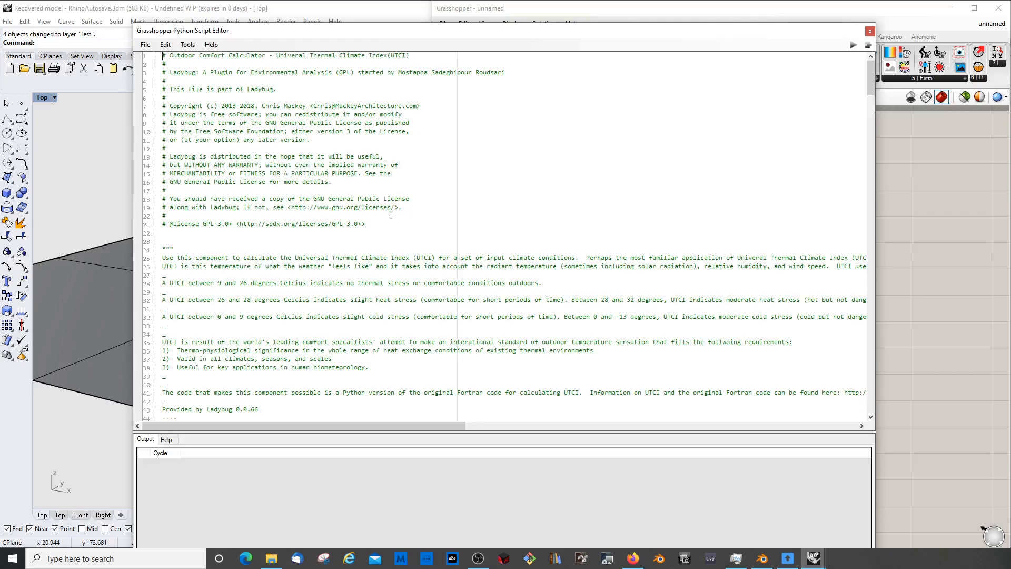
scroll(down, 3)
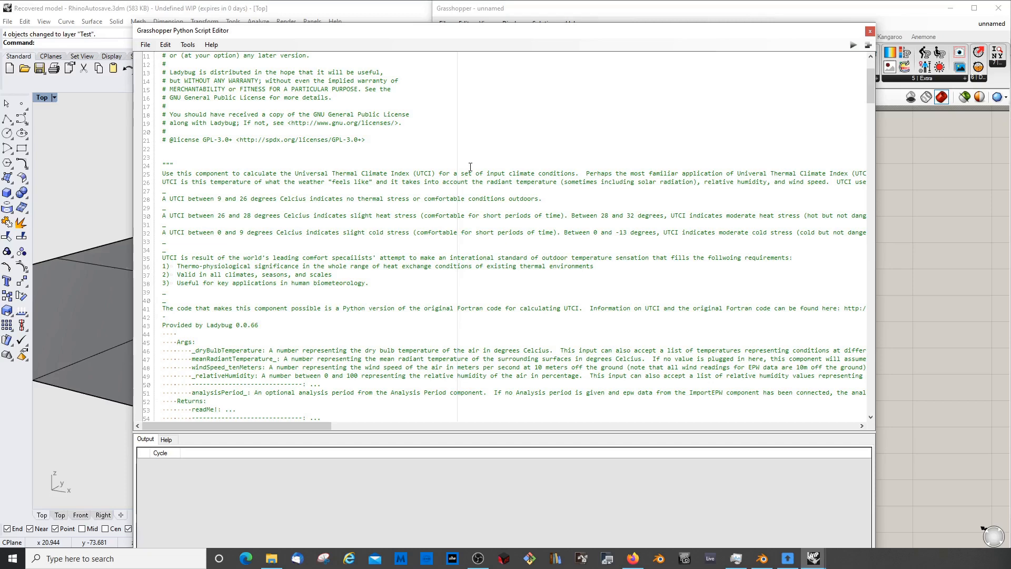
mouse_move(592, 198)
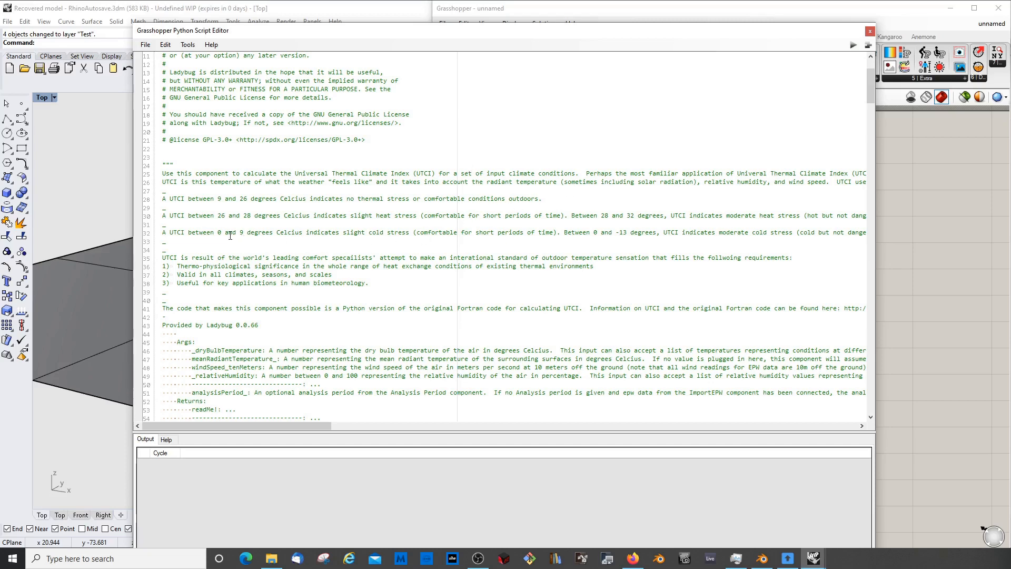
mouse_move(159, 242)
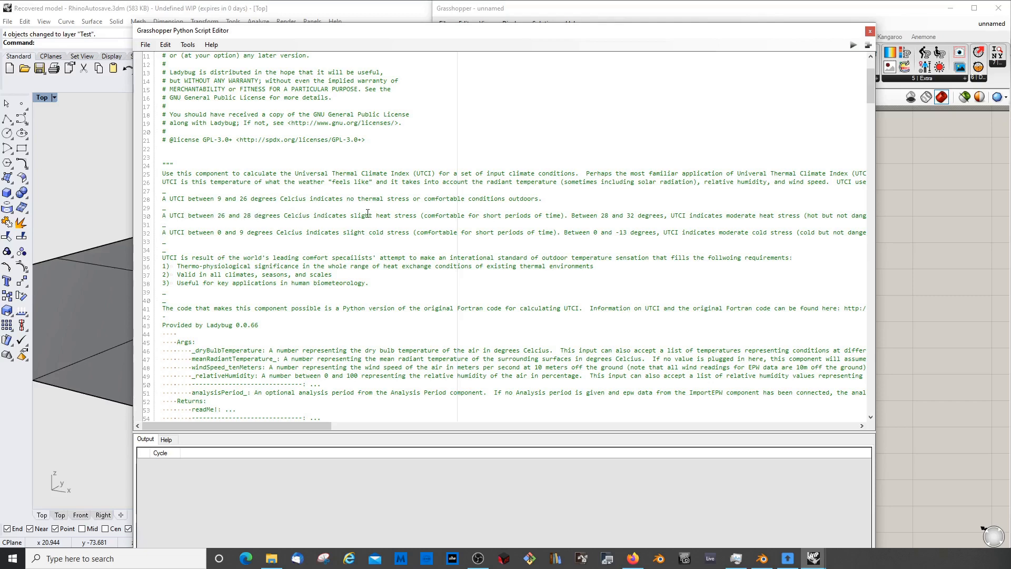
mouse_move(627, 216)
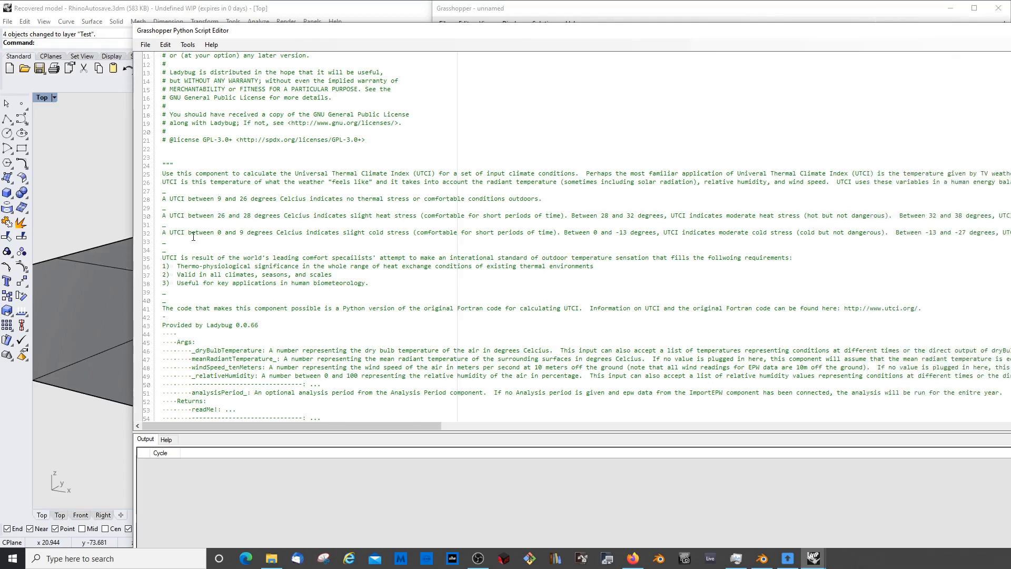
mouse_move(310, 232)
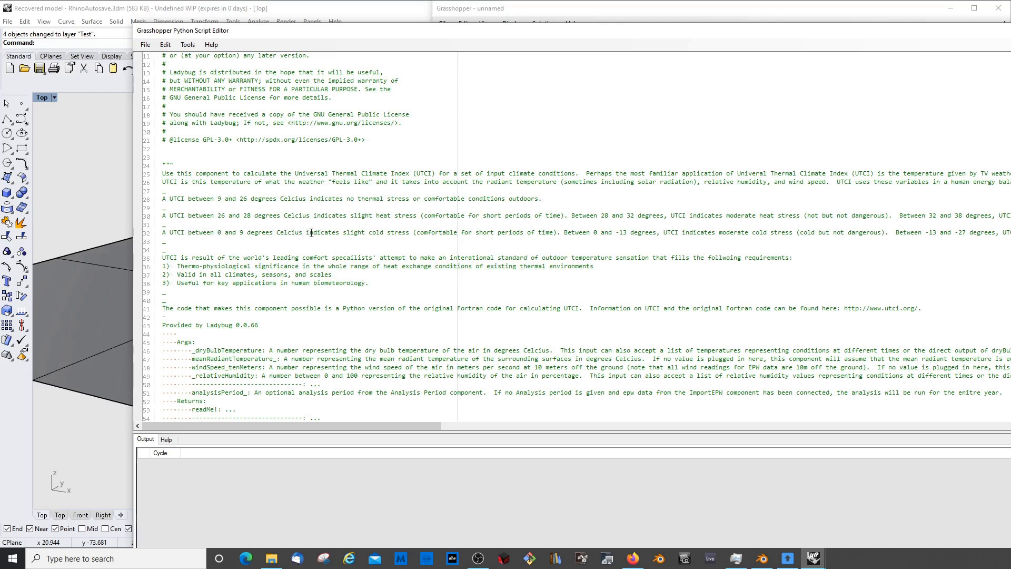
mouse_move(430, 233)
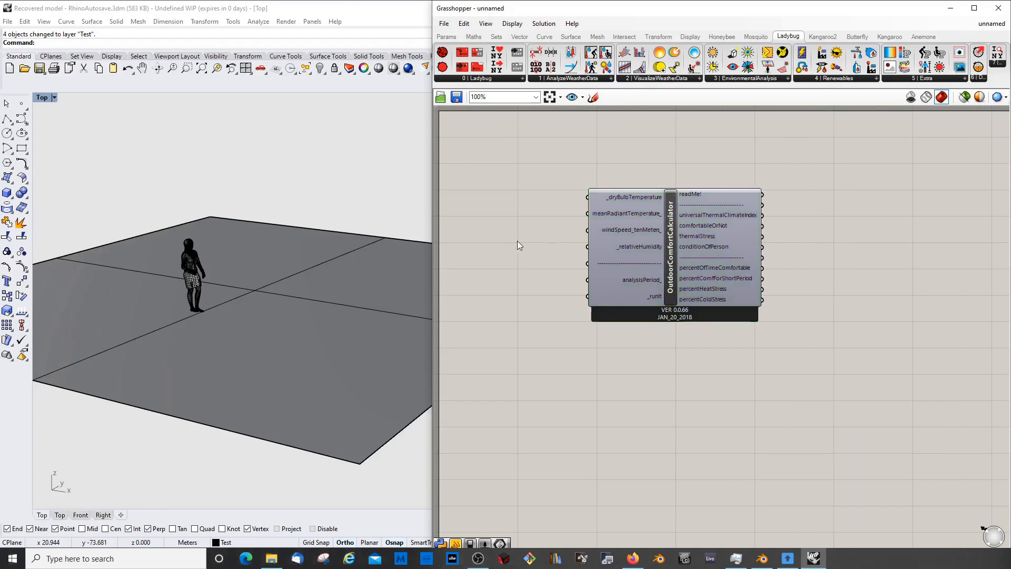
mouse_move(514, 244)
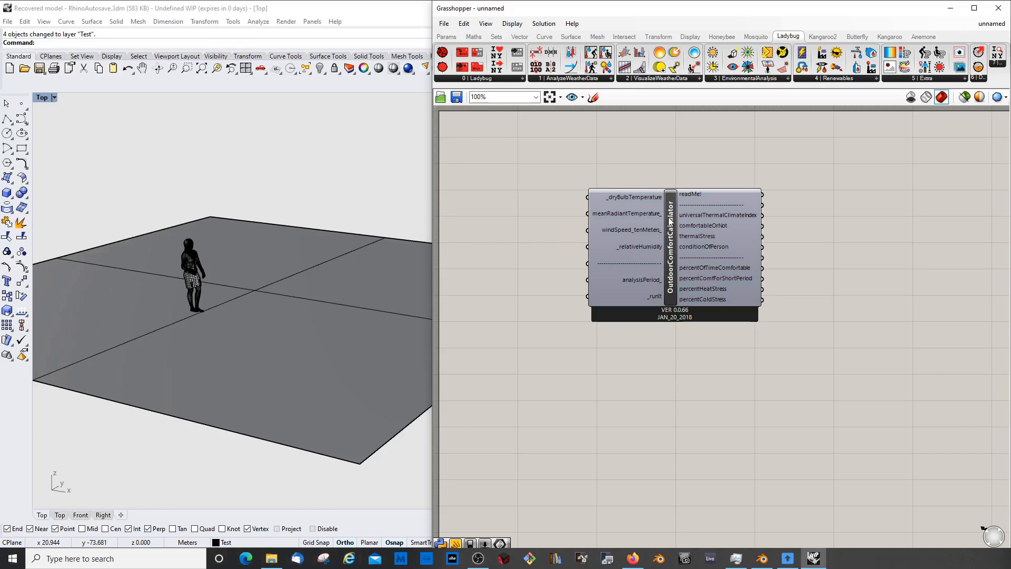
mouse_move(669, 220)
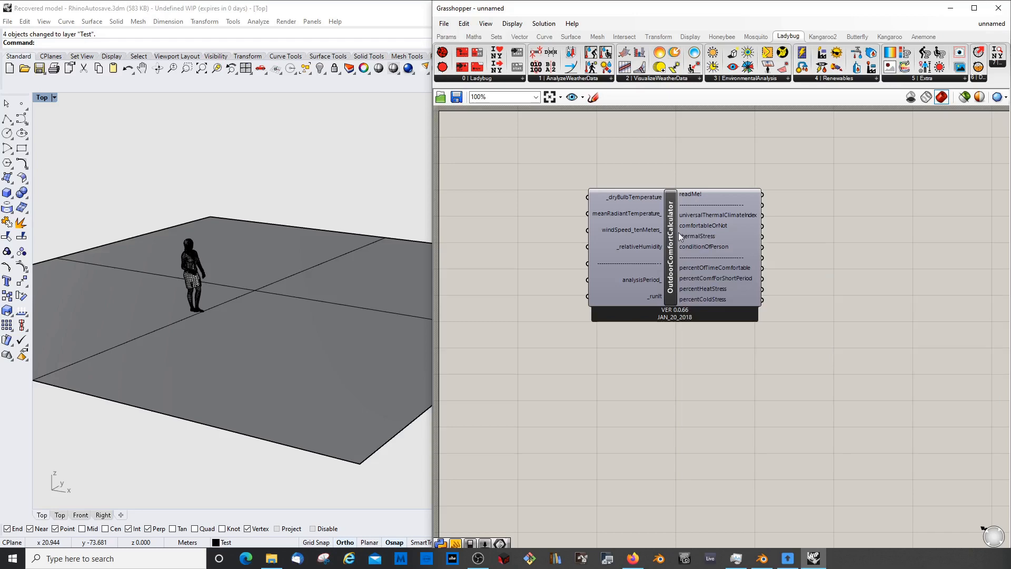
mouse_move(672, 230)
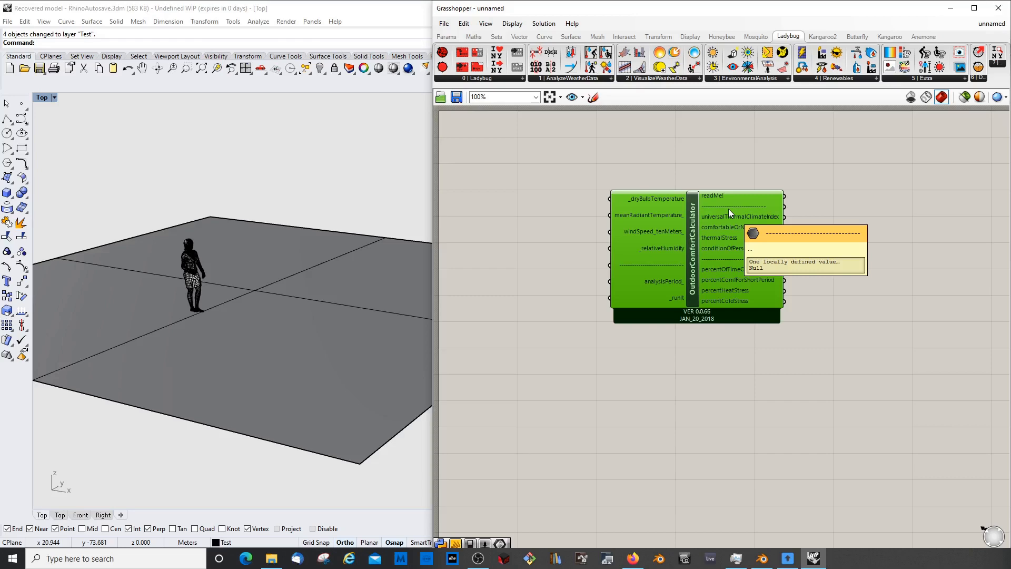
mouse_move(694, 424)
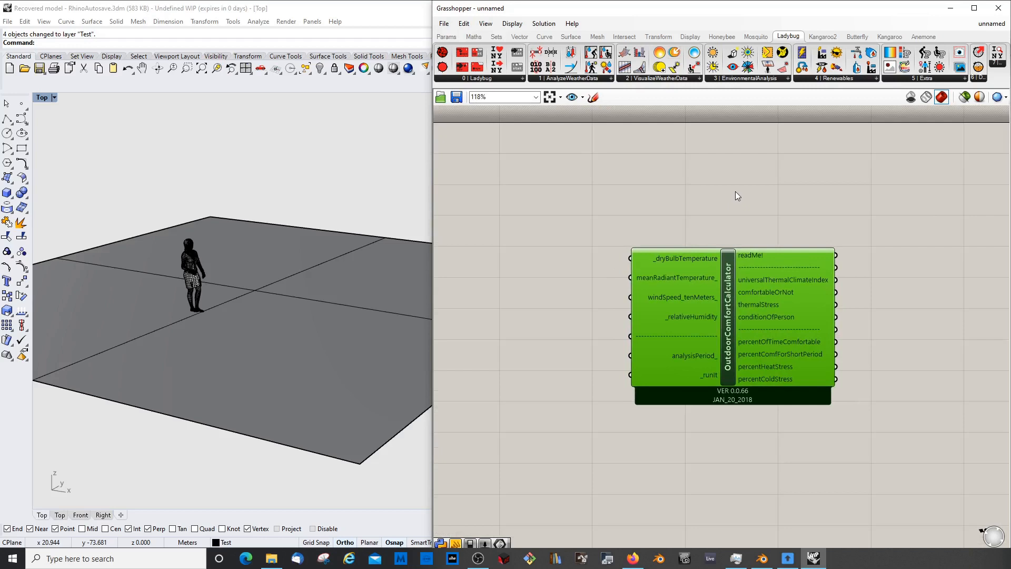
mouse_move(784, 324)
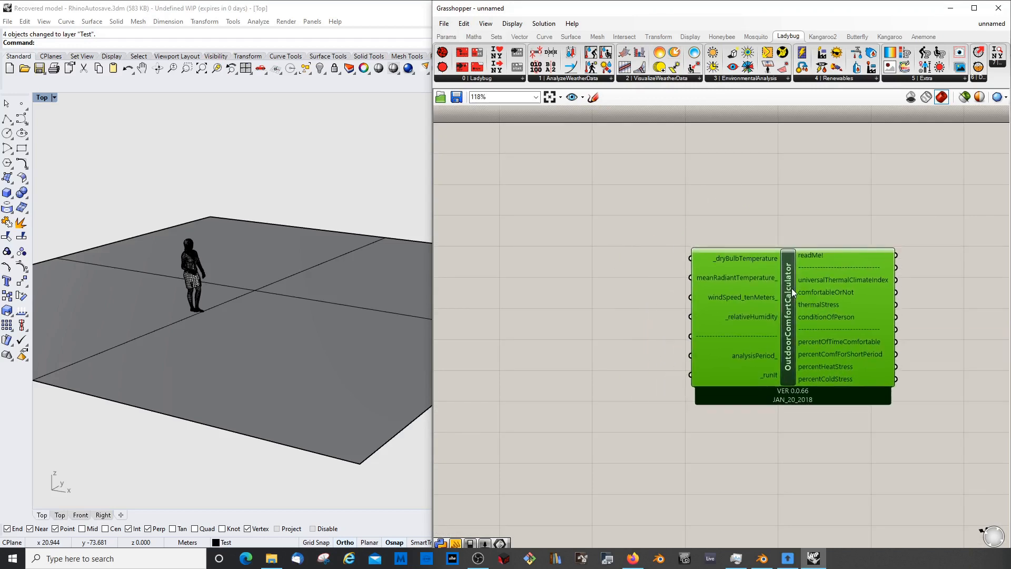
mouse_move(663, 260)
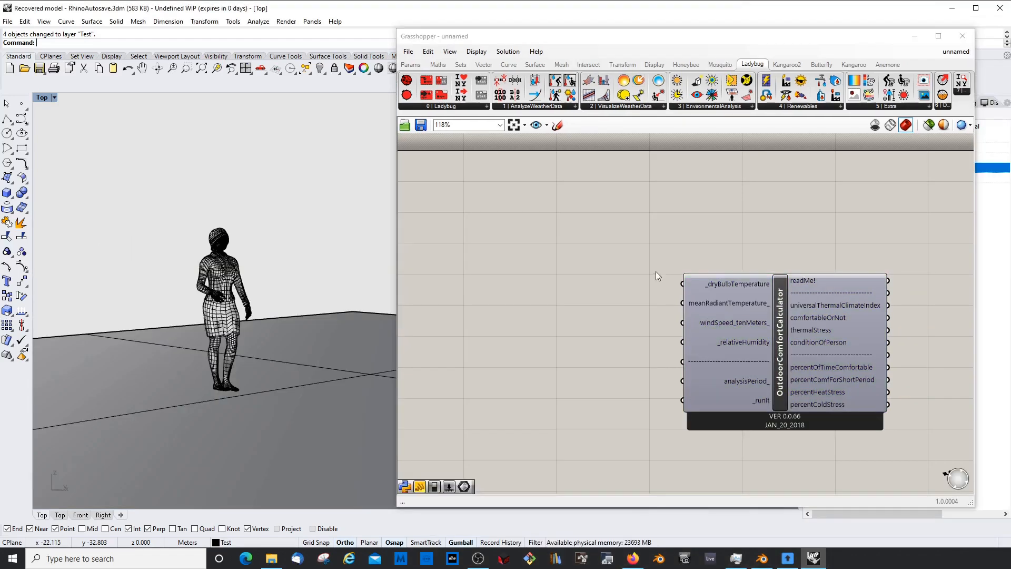
mouse_move(942, 322)
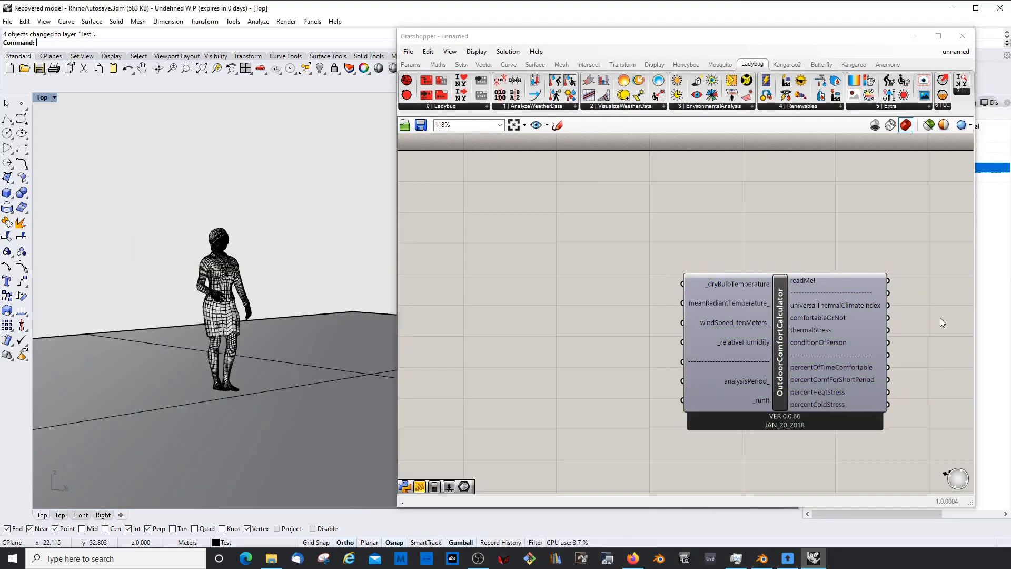
mouse_move(749, 283)
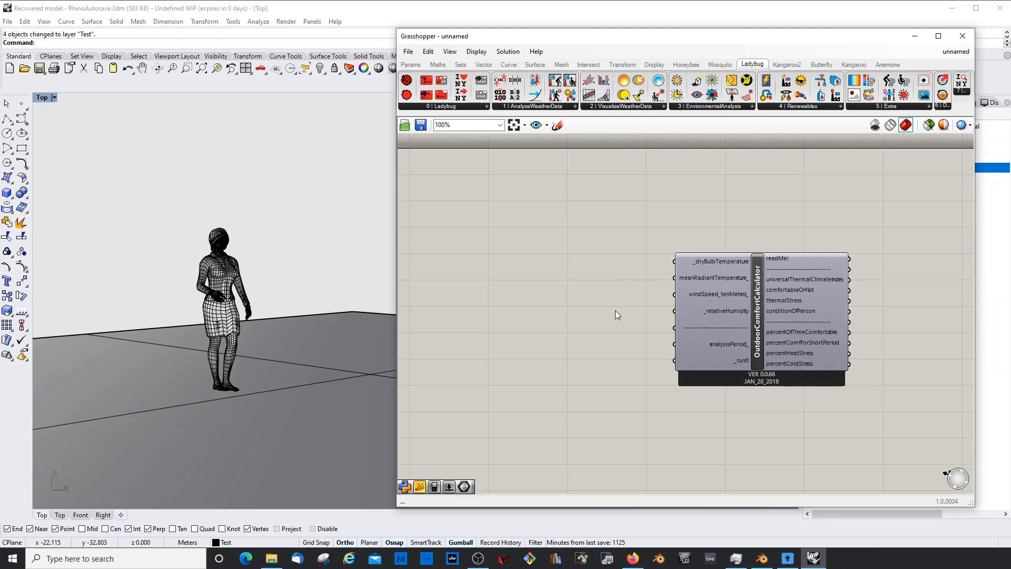
mouse_move(728, 269)
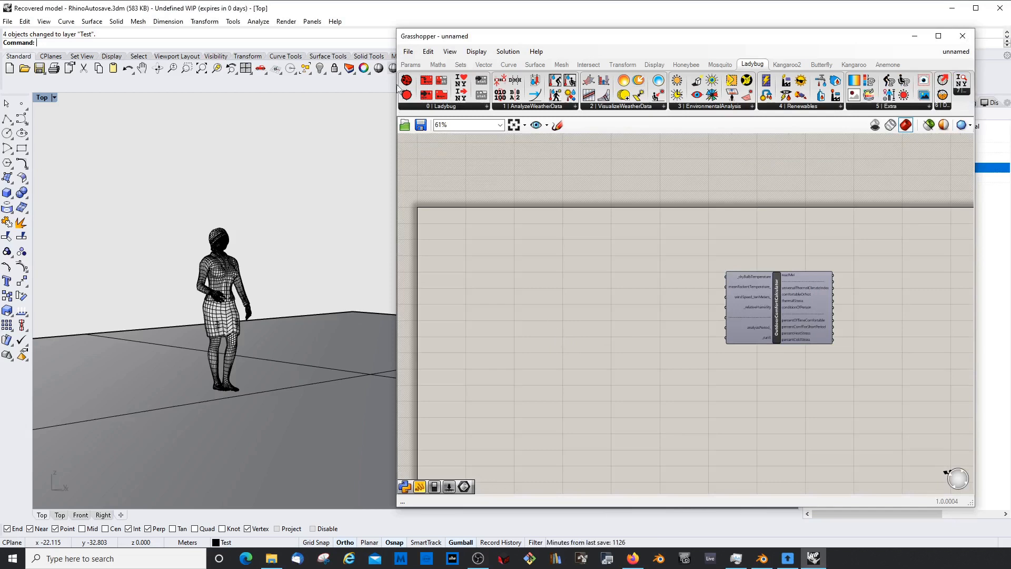
mouse_move(406, 82)
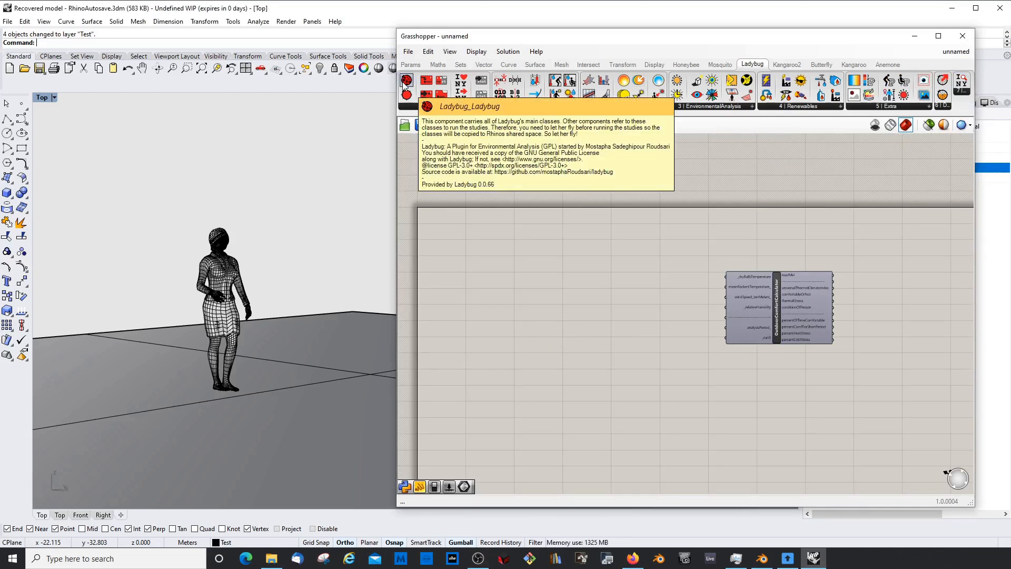
Step: Add Ladybug_Ladybug and Open EPW and STAT components, with a Panel input
click(406, 82)
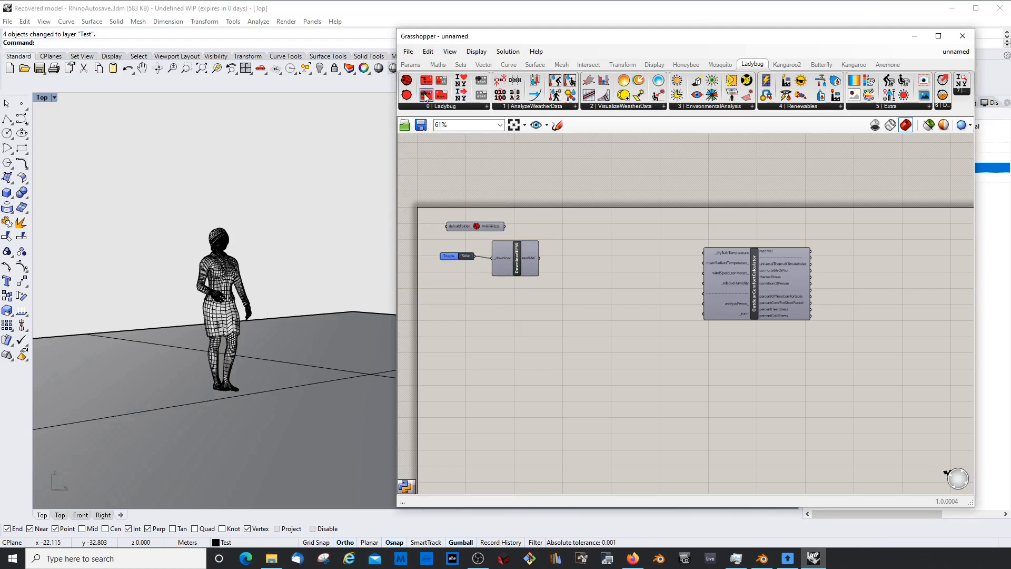
click(519, 308)
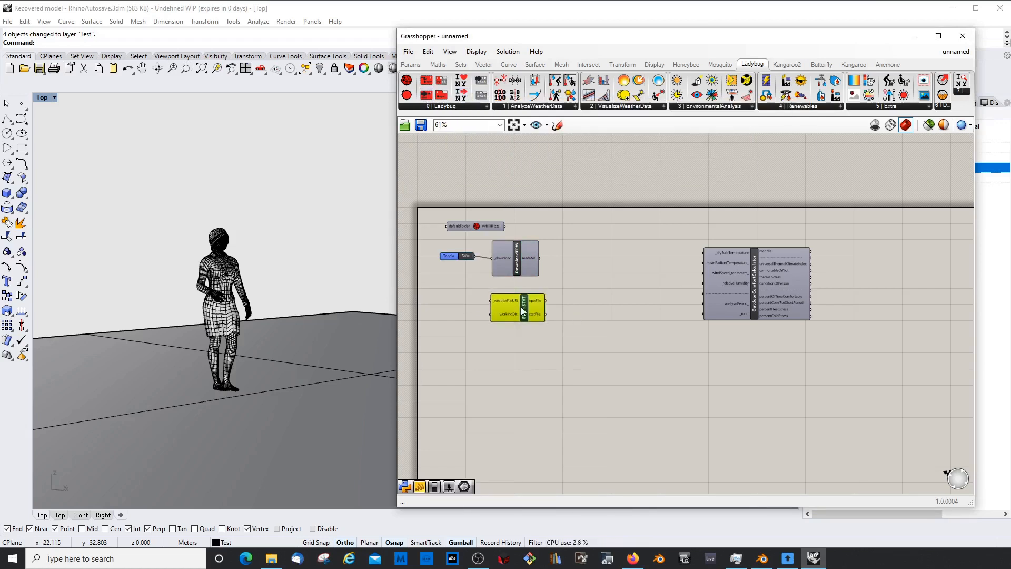
text(p)
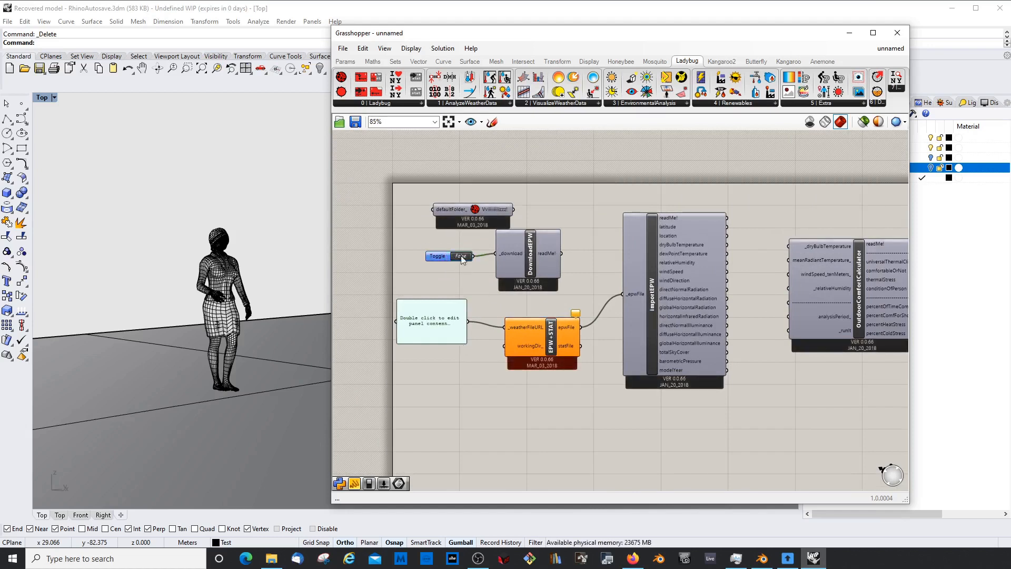
click(460, 256)
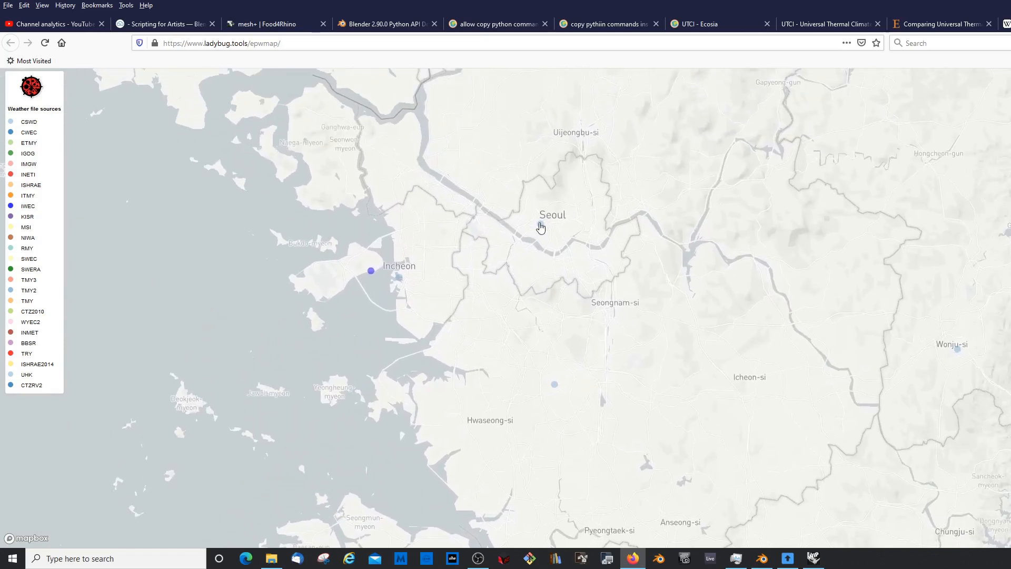
click(540, 228)
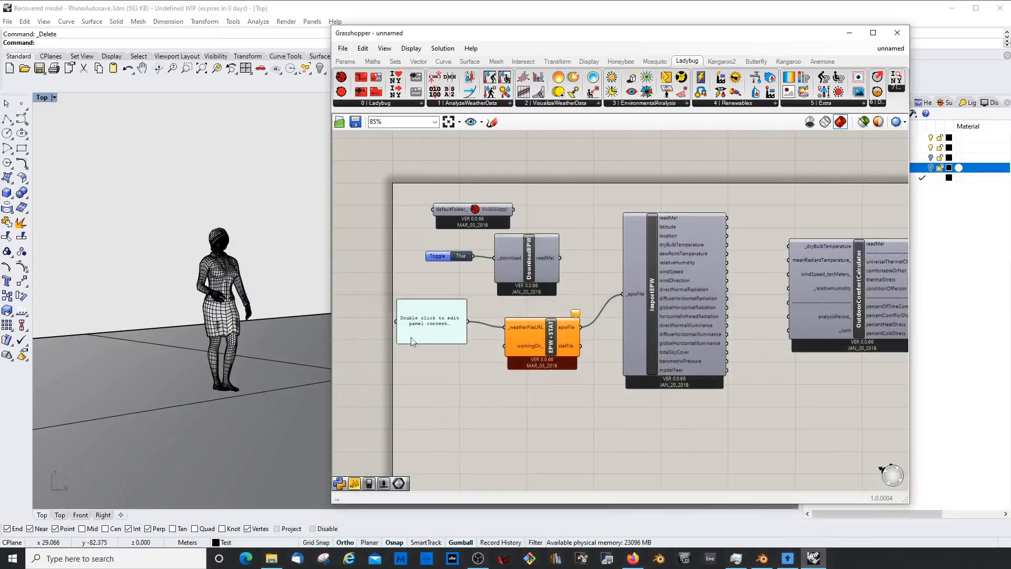
Step: Fill the EPW+STAT panel with Seoul's weather link and add a panel for importEPW output
double_click(430, 320)
text(pan)
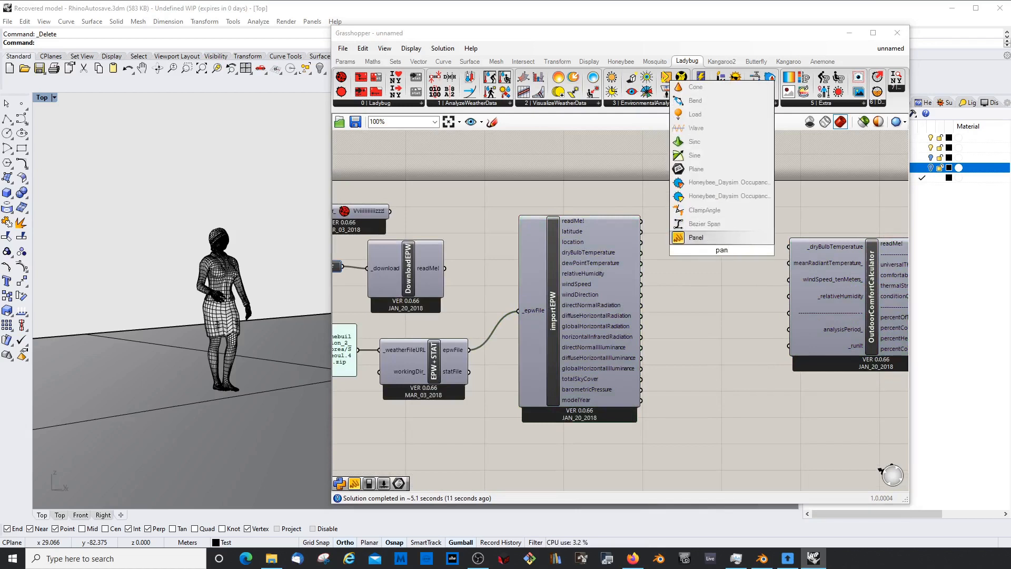
click(696, 237)
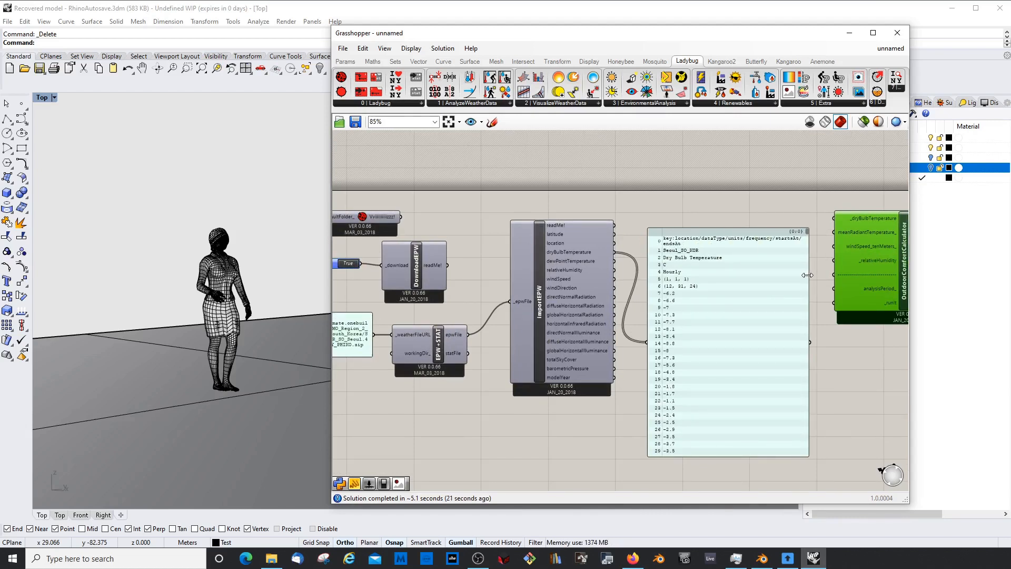
mouse_move(678, 347)
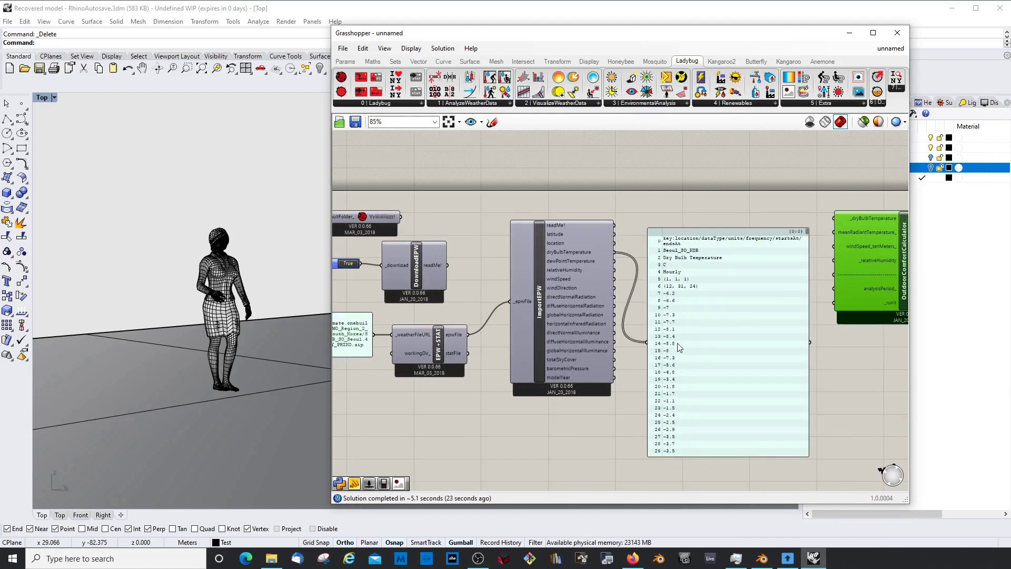
mouse_move(670, 308)
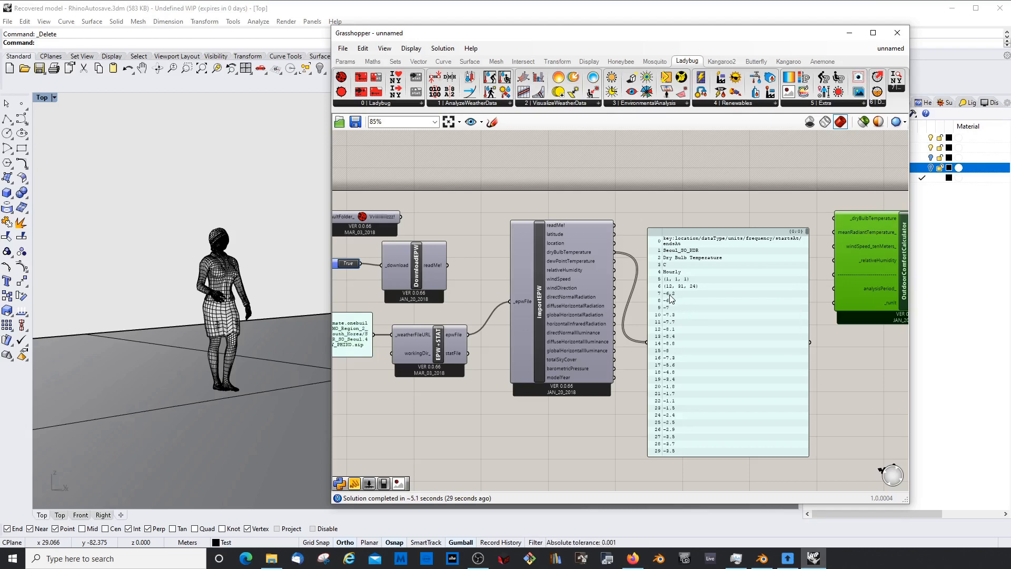
scroll(down, 3)
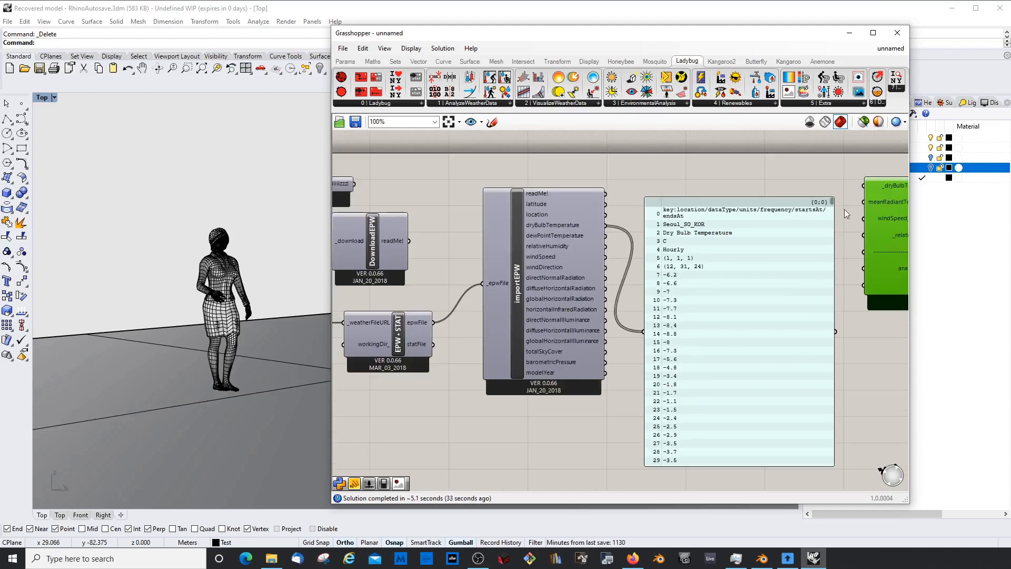
scroll(down, 3)
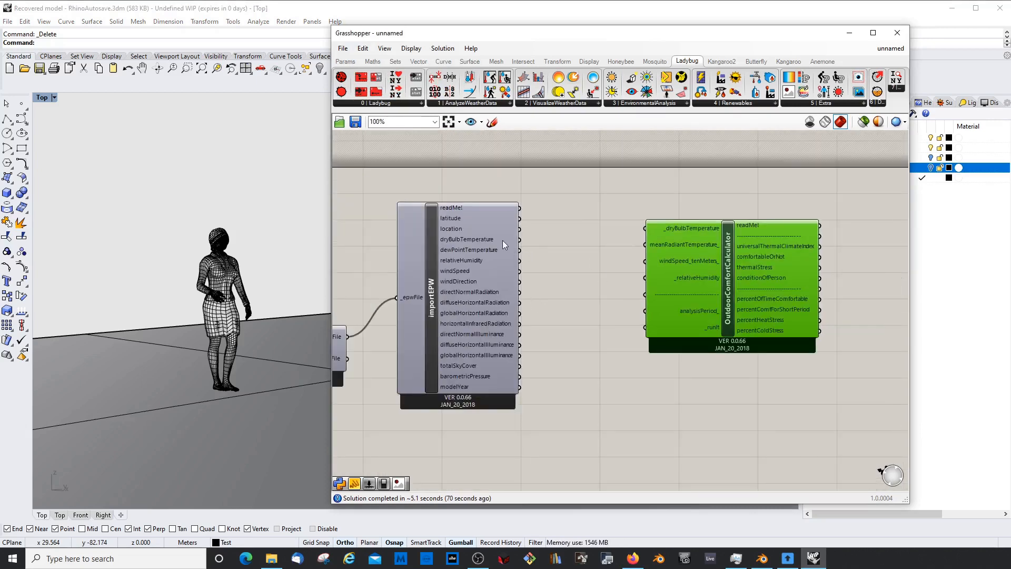
Step: Connect importEPW's dryBulbTemperature and relativeHumidity to the Outdoor Comfort Calculator inputs
drag(519, 239, 573, 250)
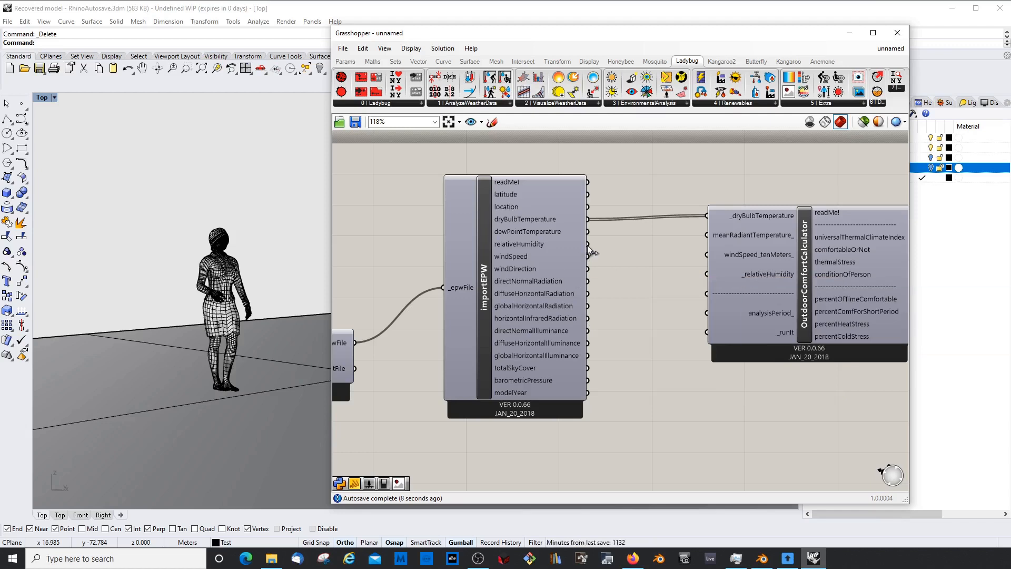
drag(586, 244, 659, 286)
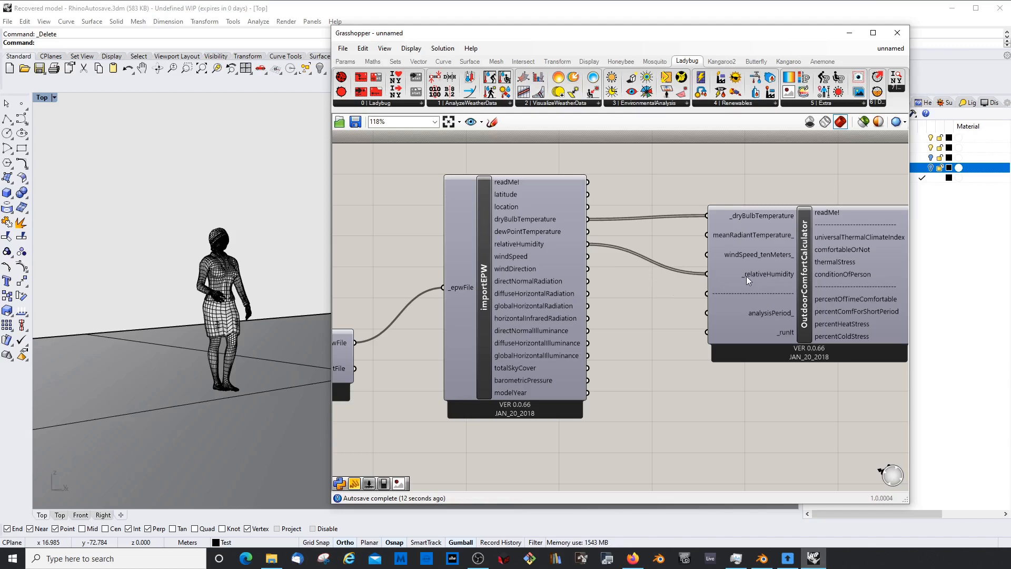
mouse_move(731, 257)
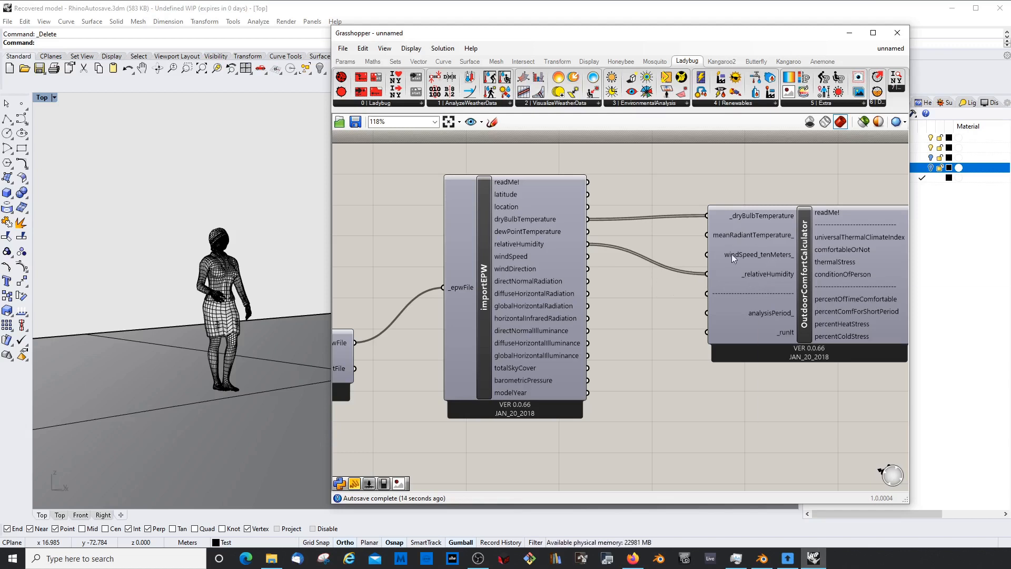
mouse_move(789, 262)
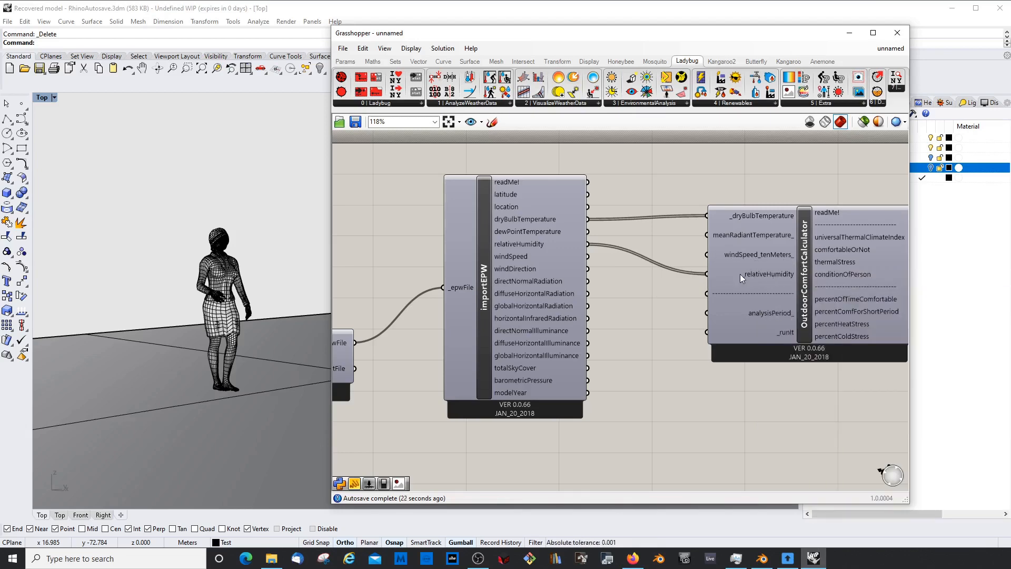
mouse_move(731, 215)
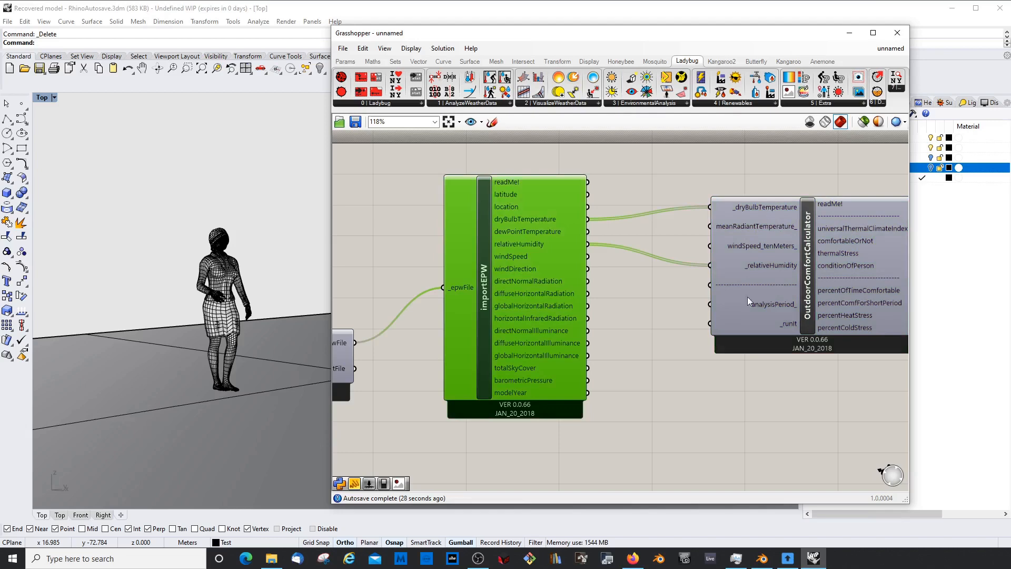
mouse_move(734, 207)
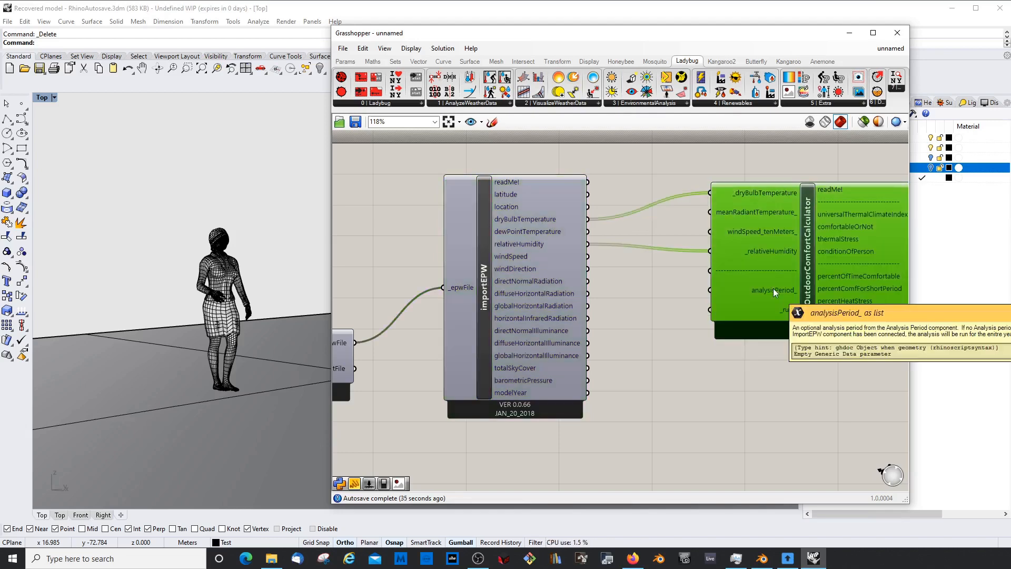
mouse_move(771, 294)
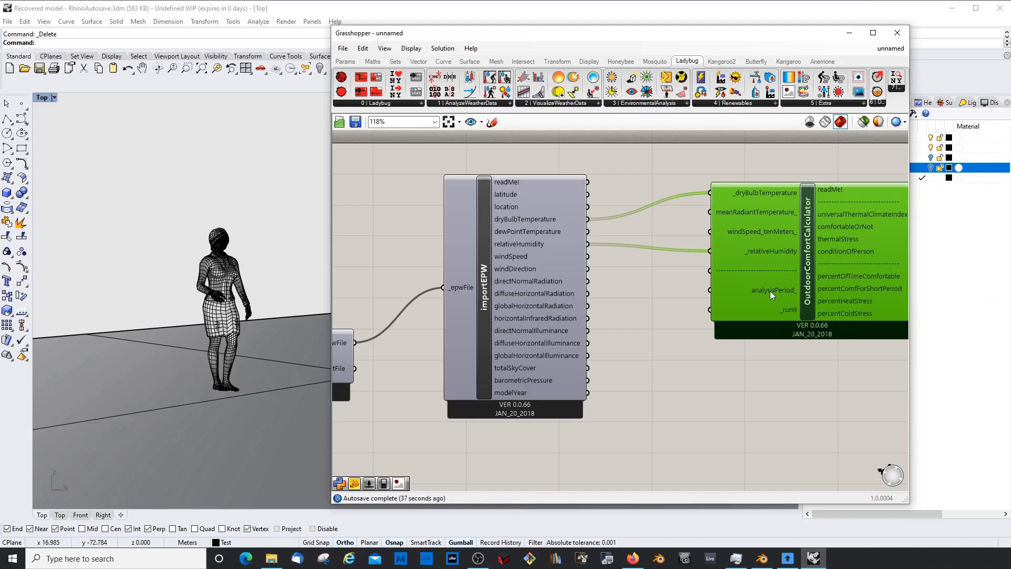
mouse_move(771, 296)
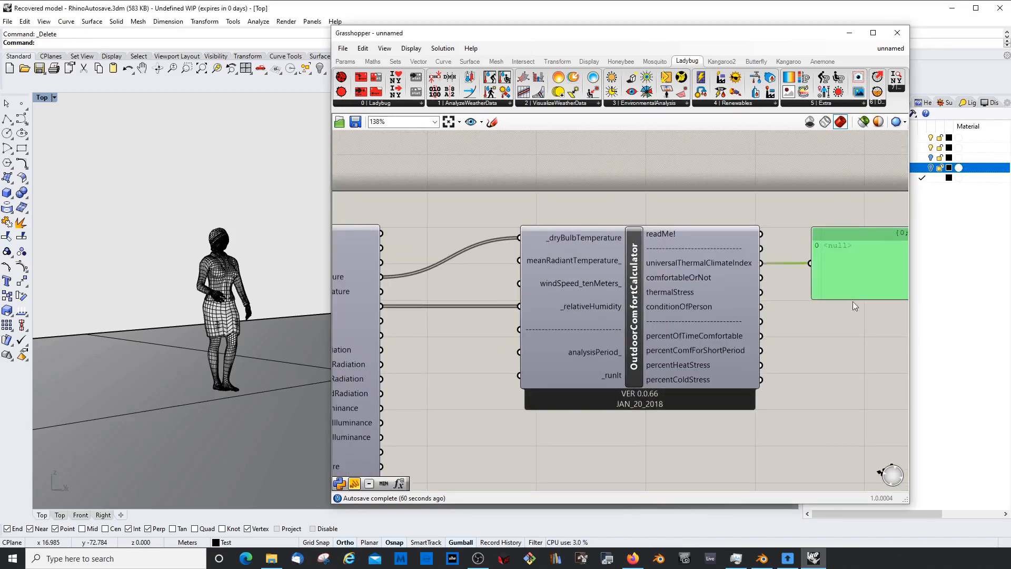
Step: Run the calculator with a True toggle on _runIt and list hourly UTCI values in a panel
scroll(down, 3)
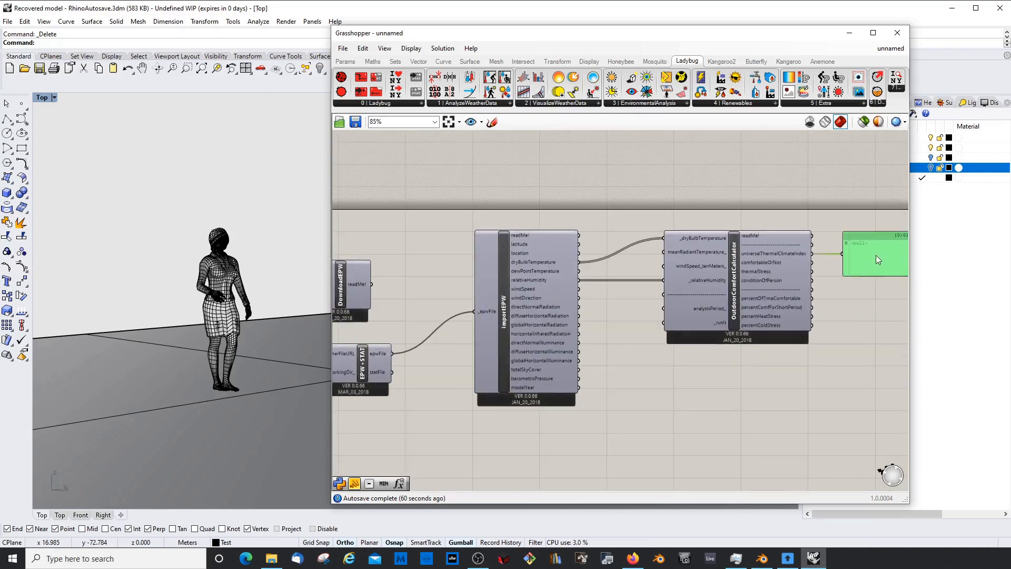
drag(874, 253, 856, 353)
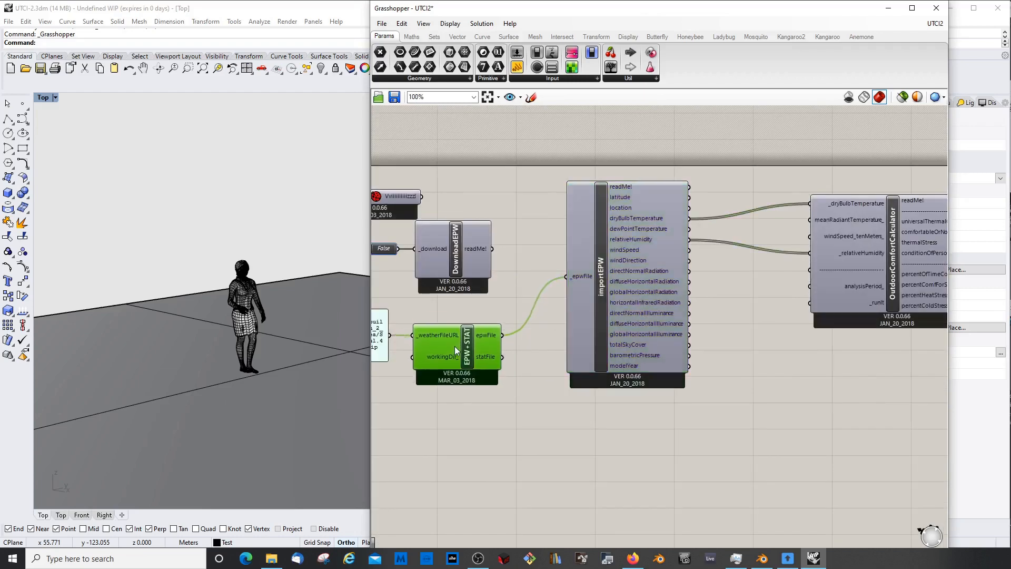
click(599, 277)
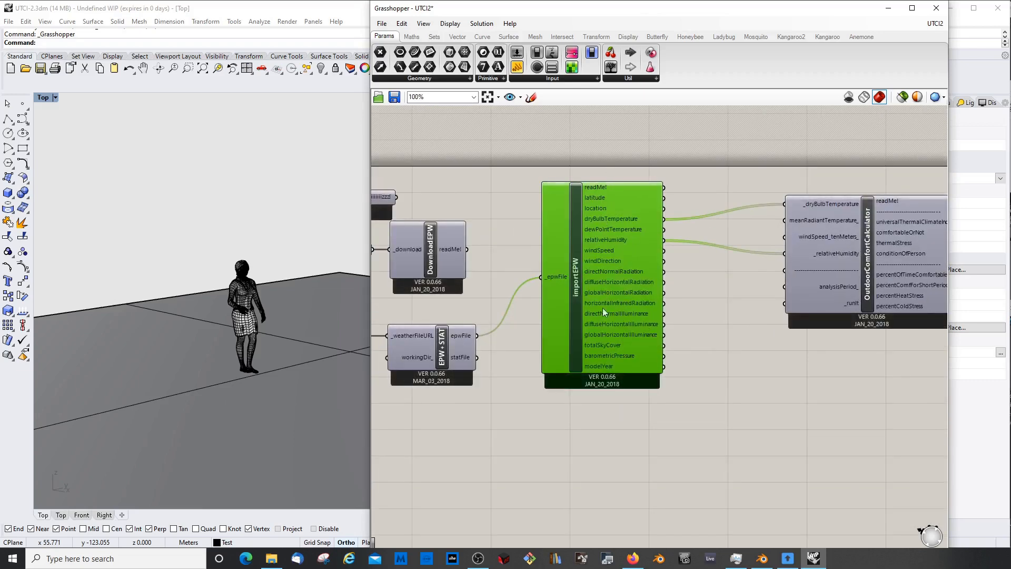
scroll(down, 3)
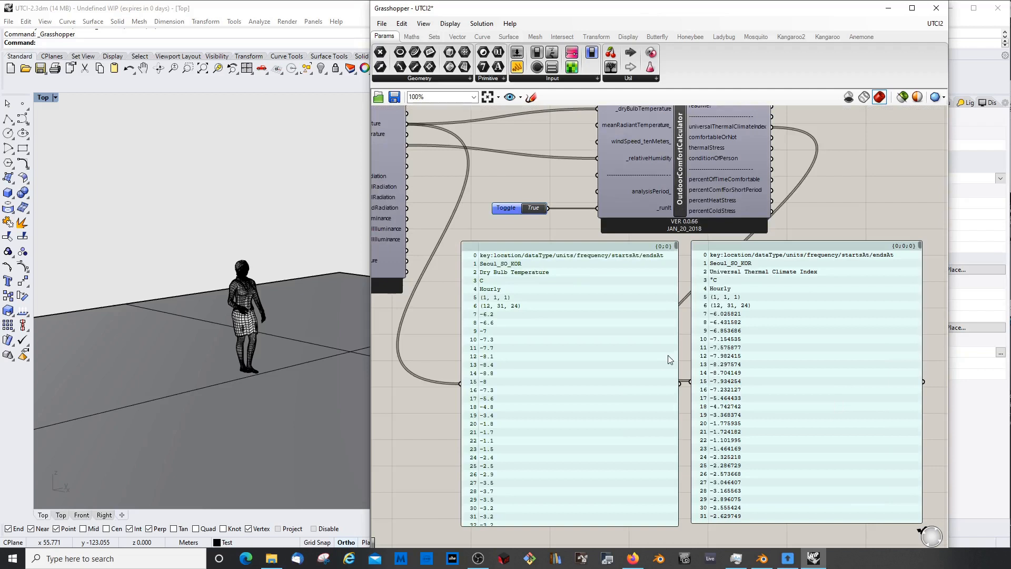
mouse_move(402, 187)
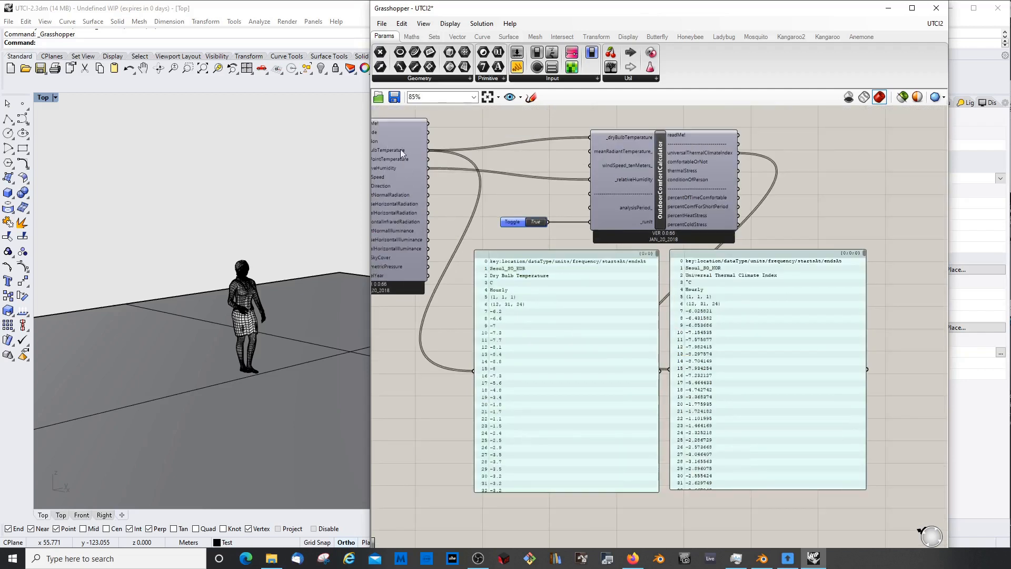
mouse_move(712, 321)
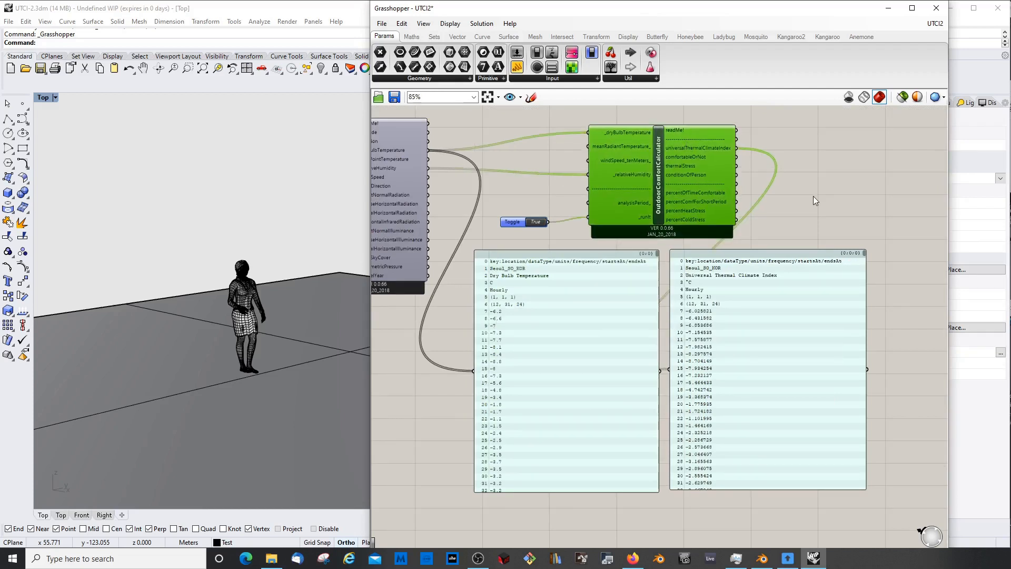
mouse_move(566, 321)
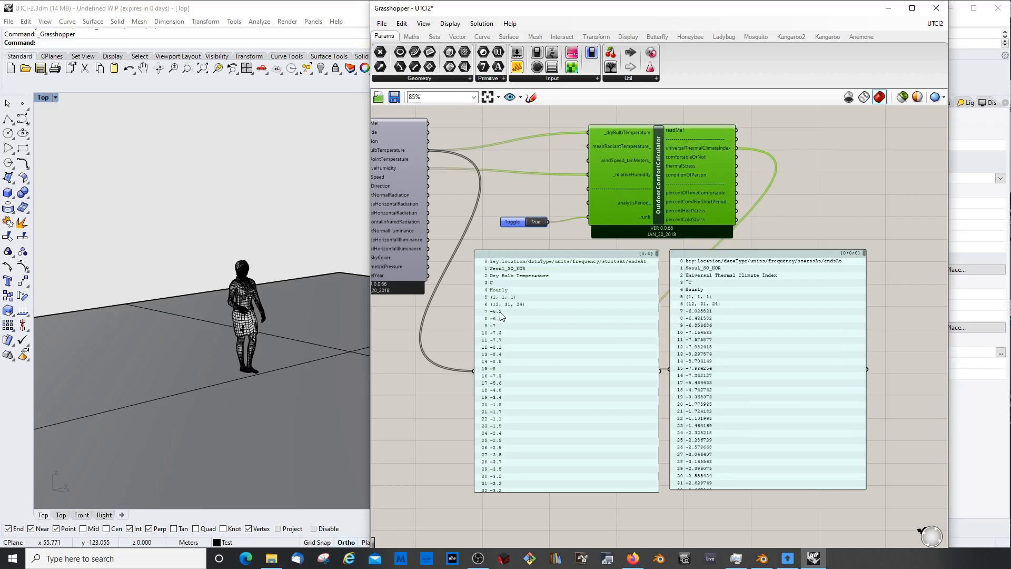
mouse_move(712, 318)
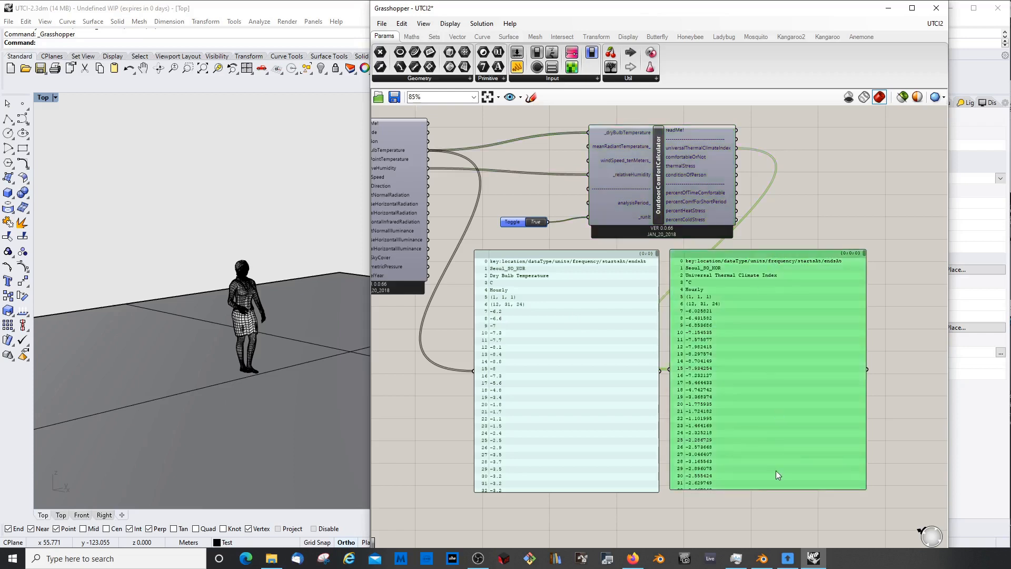
mouse_move(778, 475)
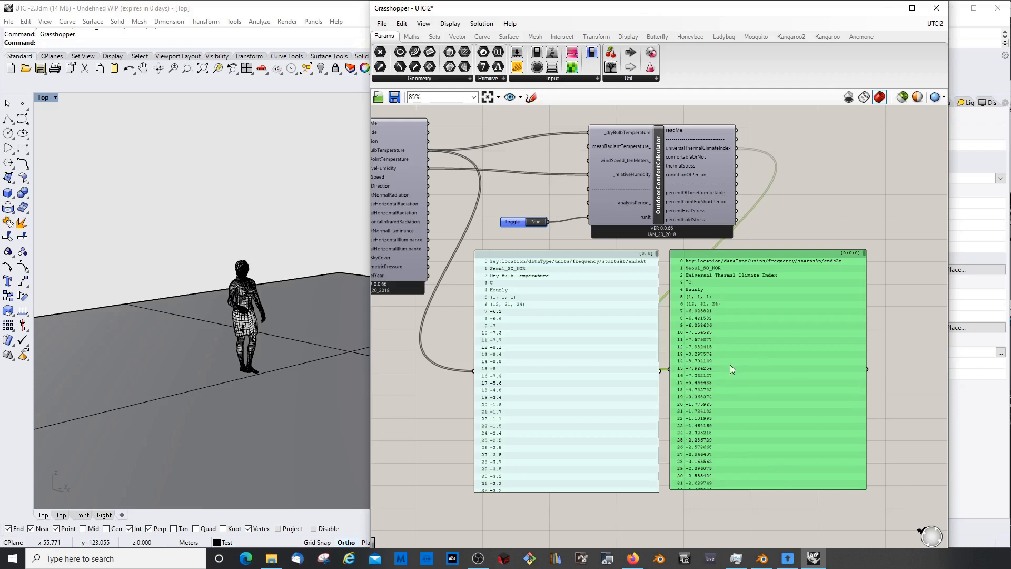
mouse_move(732, 369)
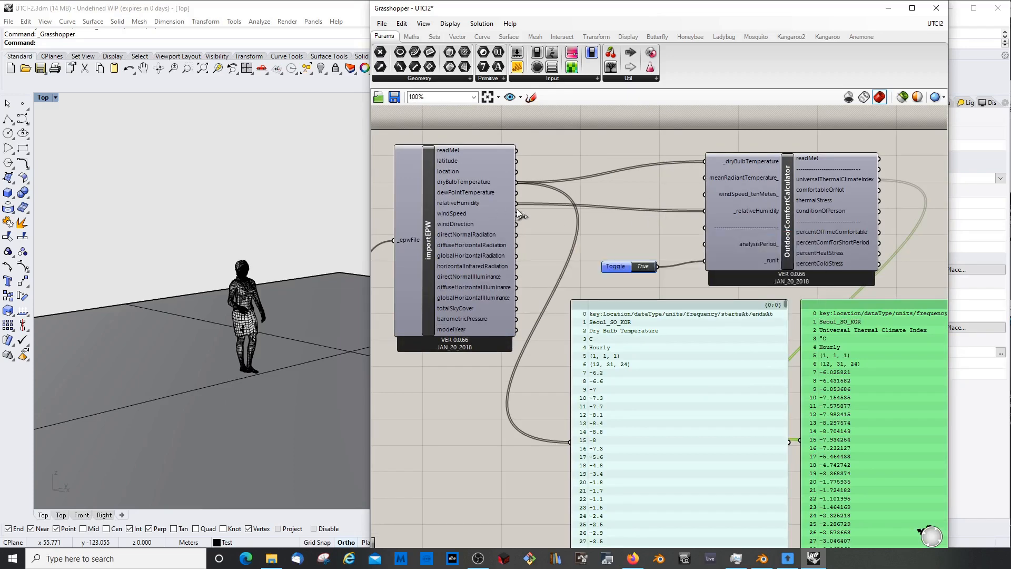
mouse_move(742, 198)
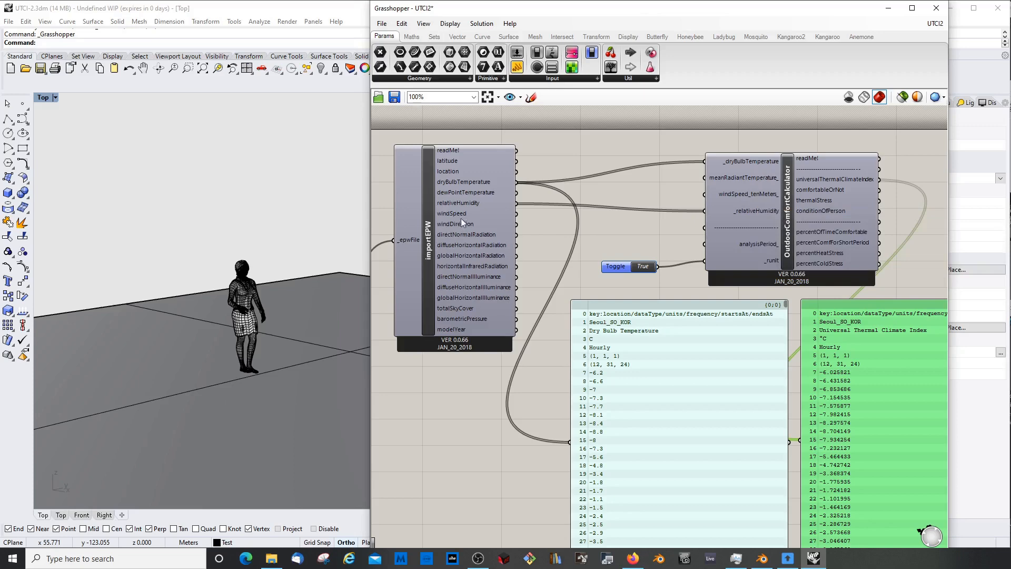
mouse_move(522, 223)
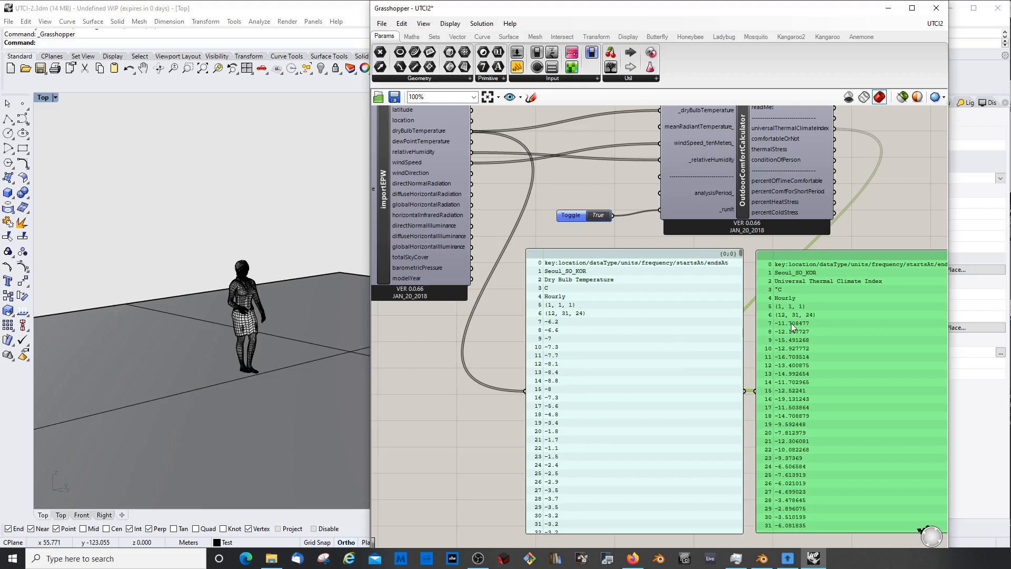
mouse_move(791, 327)
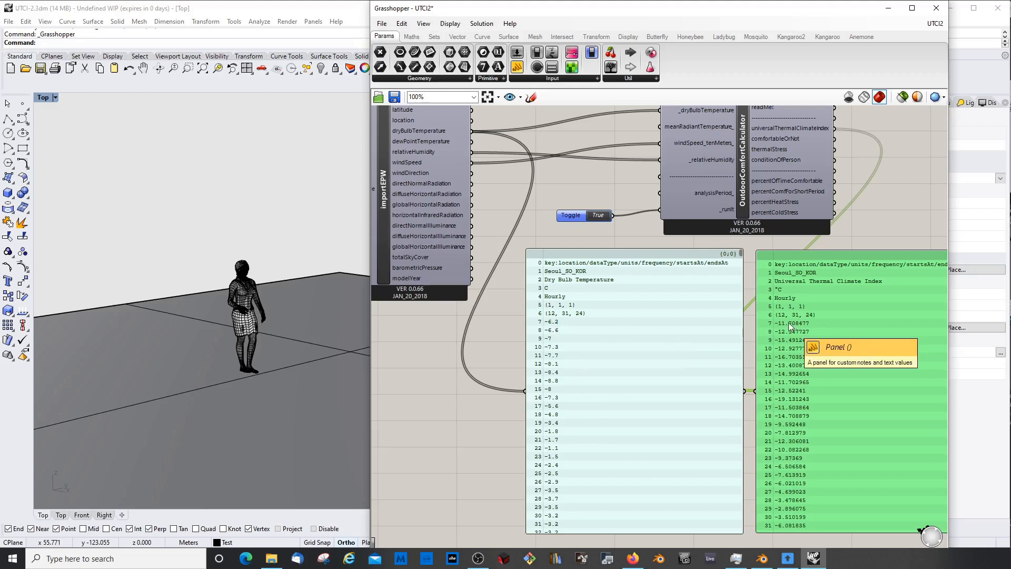
mouse_move(631, 452)
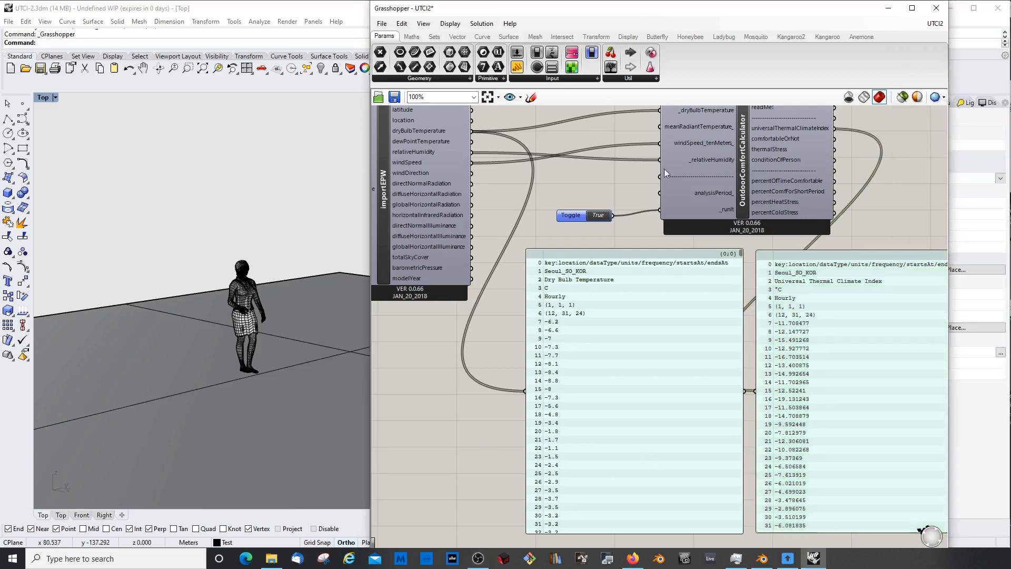
mouse_move(408, 164)
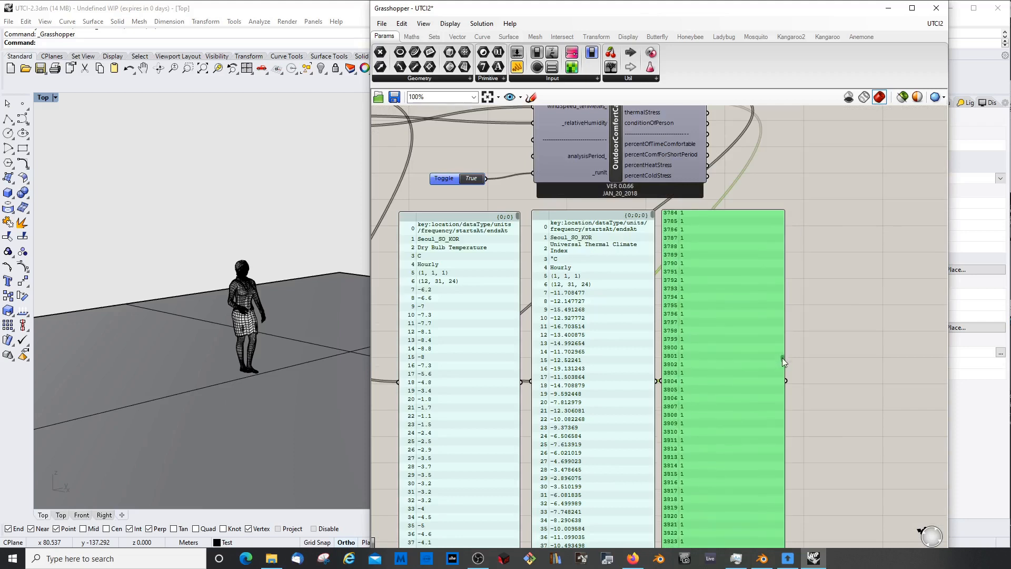
Step: Scroll the comfortableOrNot panel's hourly 0/1 values past hour 8000
scroll(down, 3)
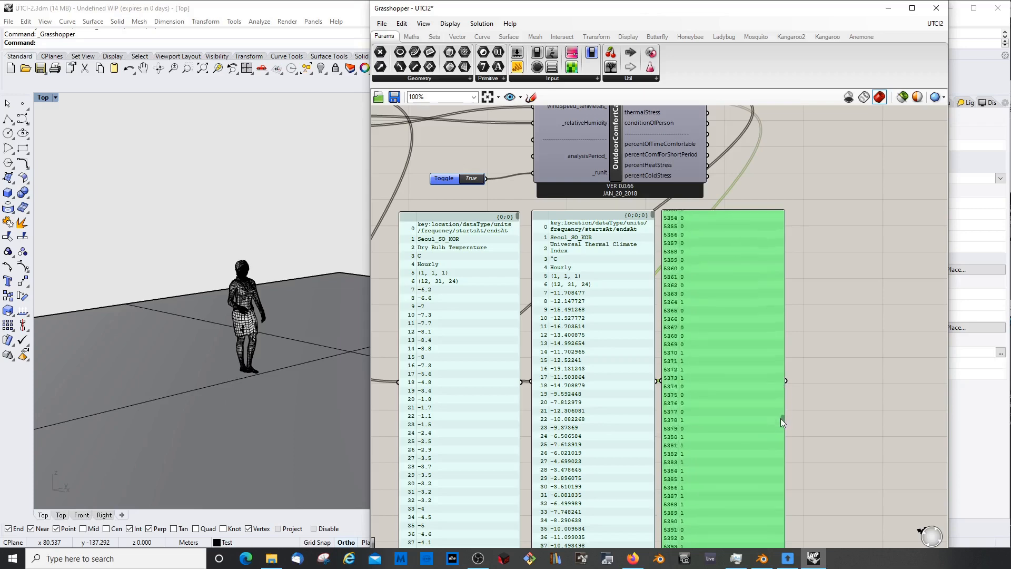
scroll(down, 3)
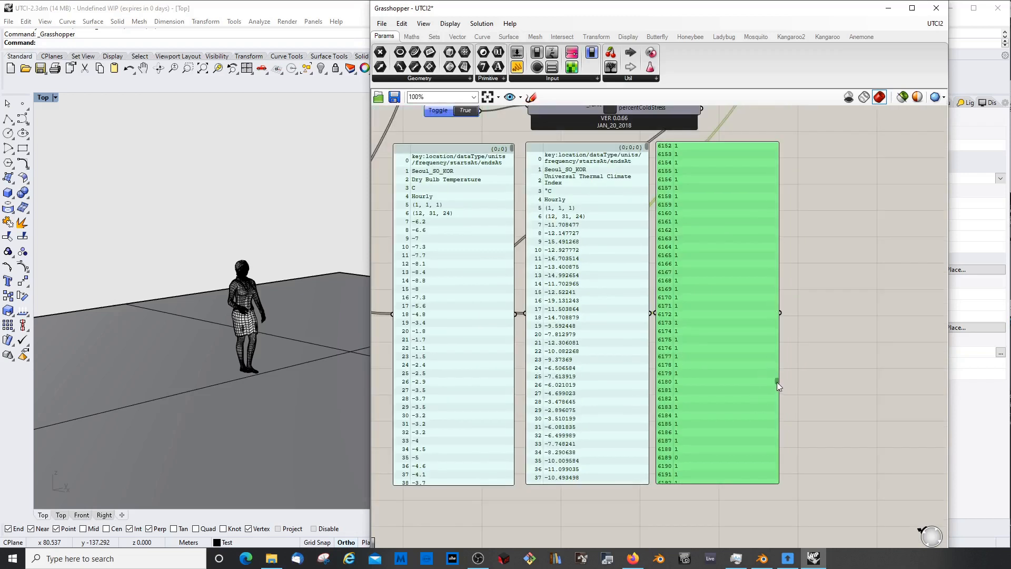
scroll(down, 3)
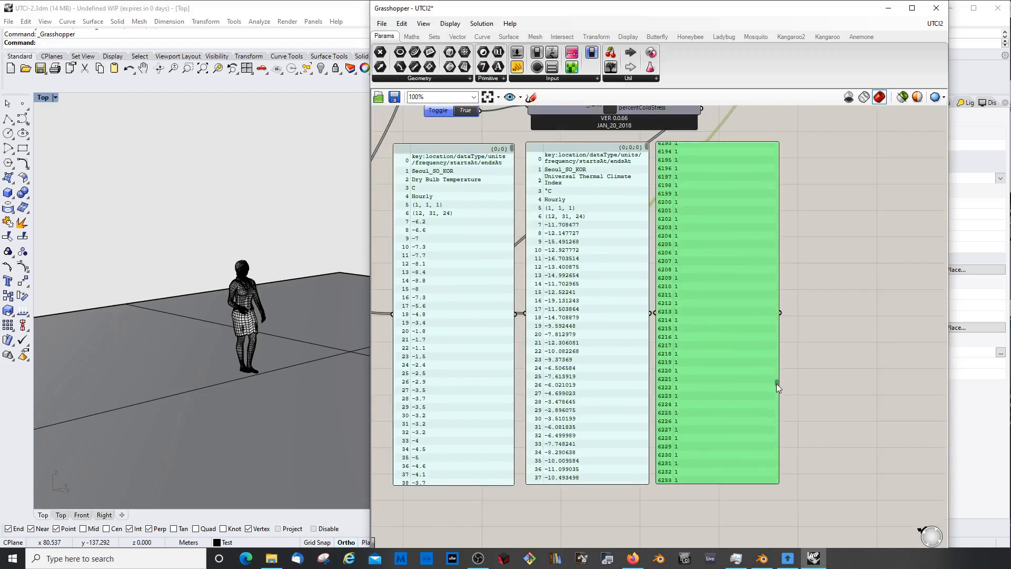
scroll(down, 3)
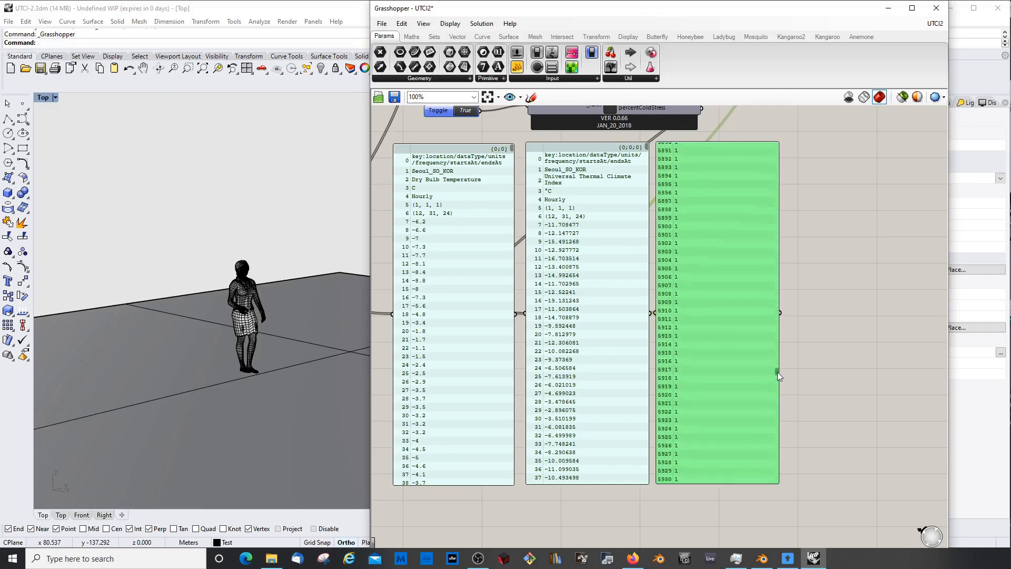
scroll(down, 3)
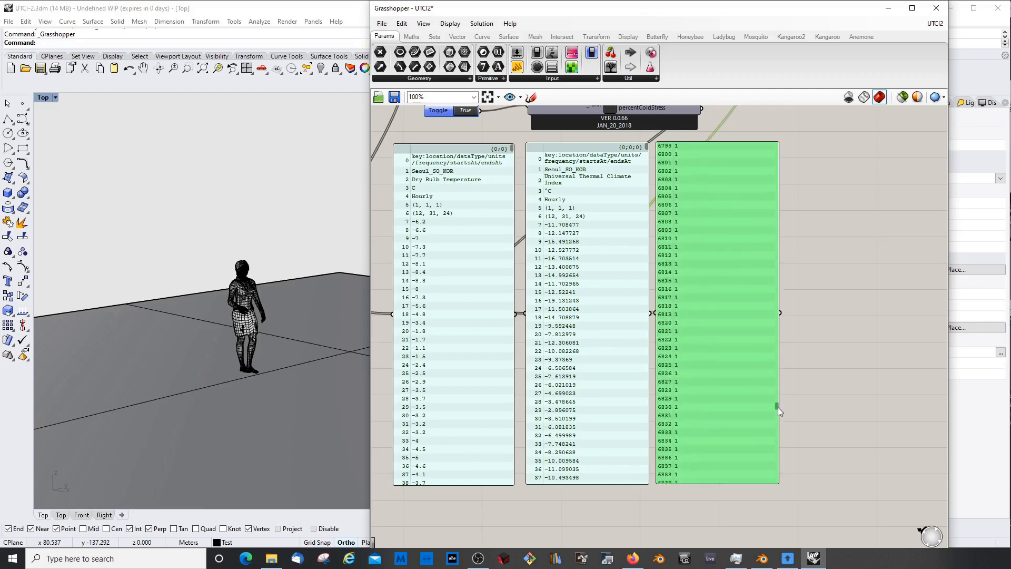
scroll(down, 3)
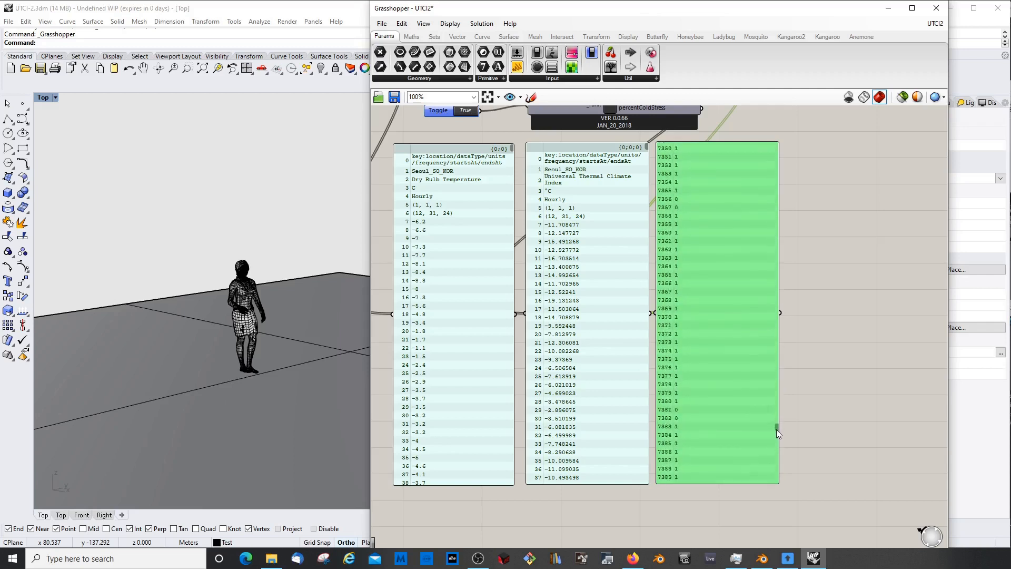
scroll(down, 3)
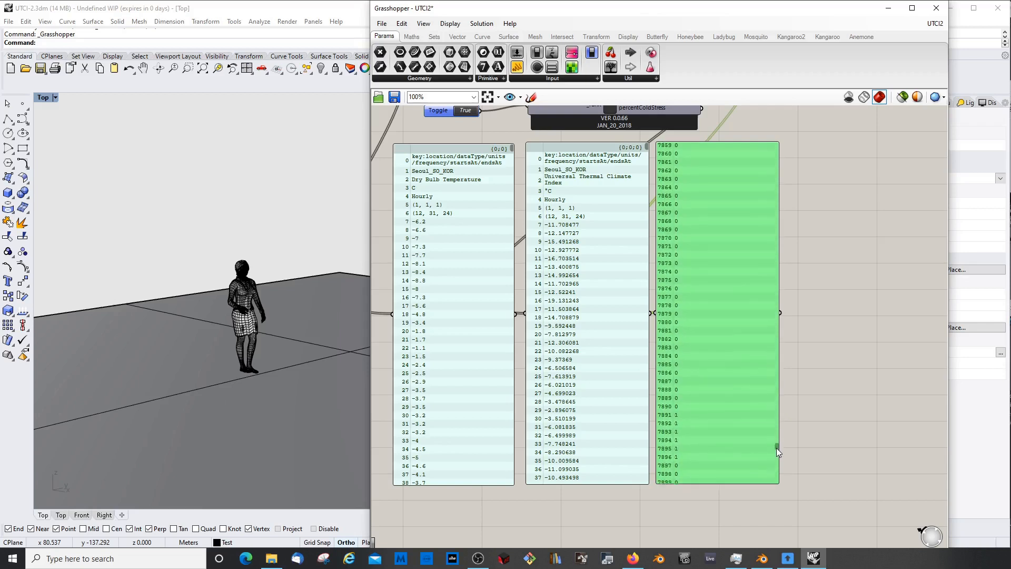
scroll(down, 3)
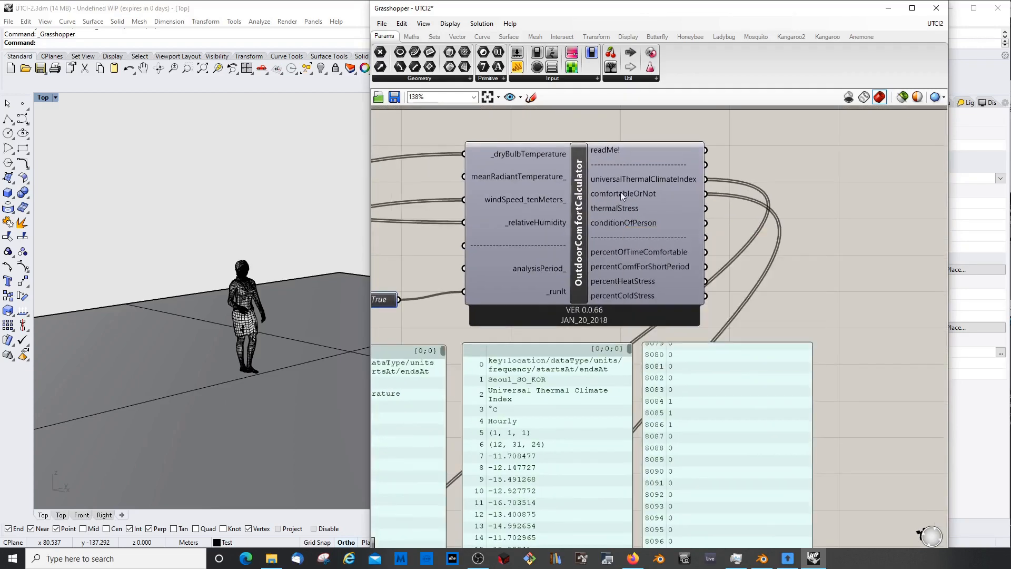
mouse_move(615, 208)
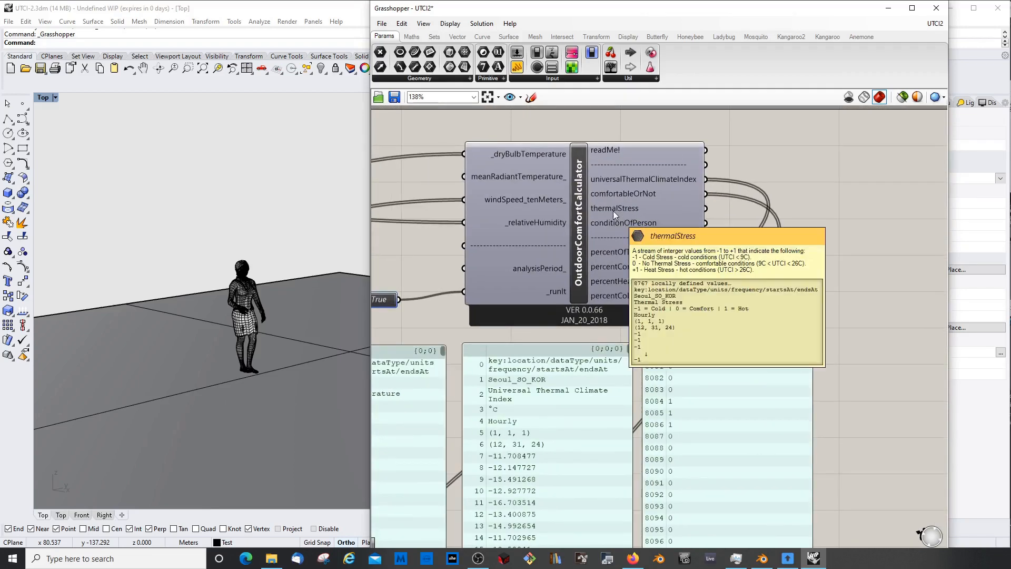
Step: Rewire the third panel to conditionOfPerson, listing negative categories like -1 and -2
scroll(down, 3)
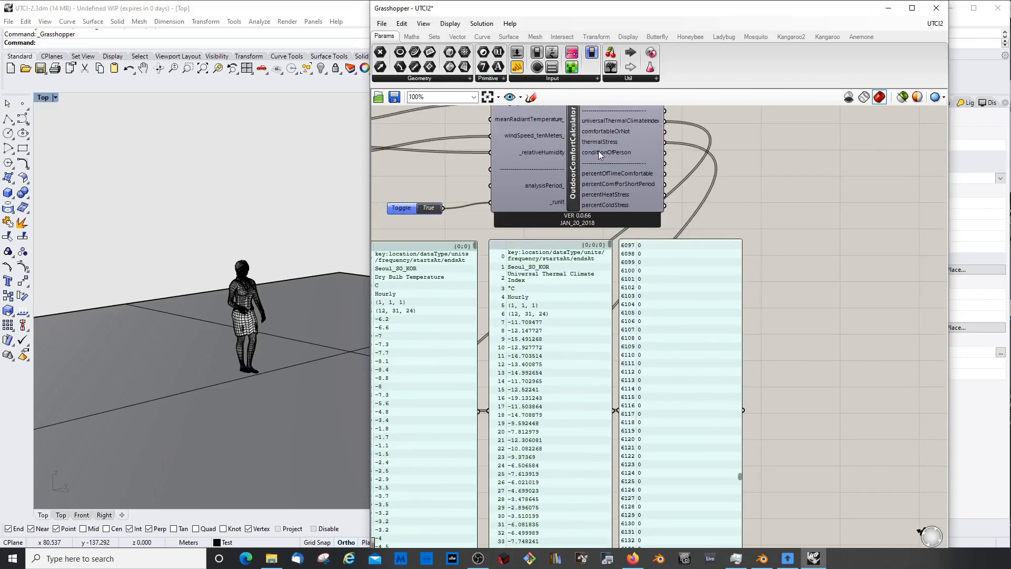
mouse_move(603, 153)
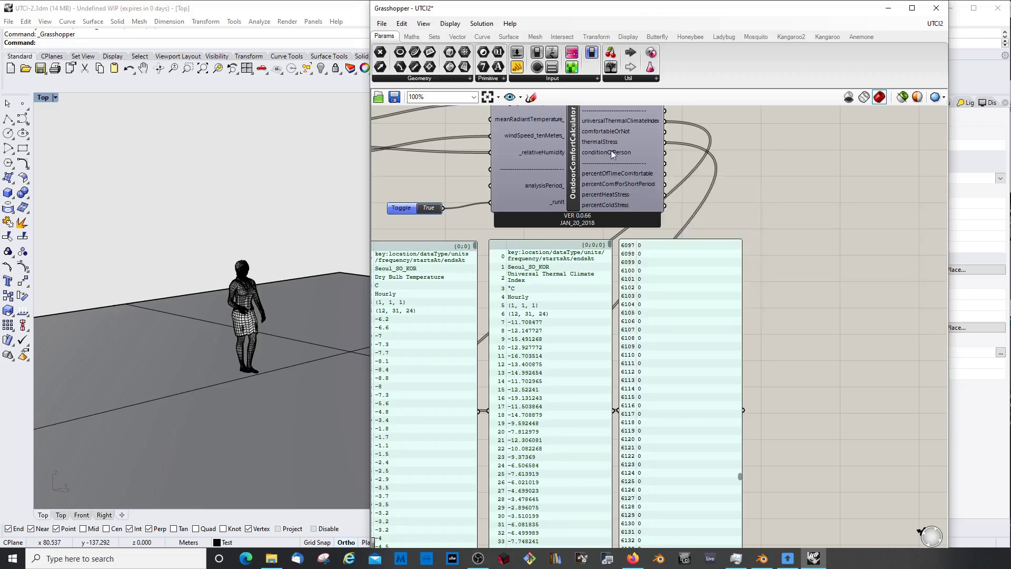
scroll(down, 3)
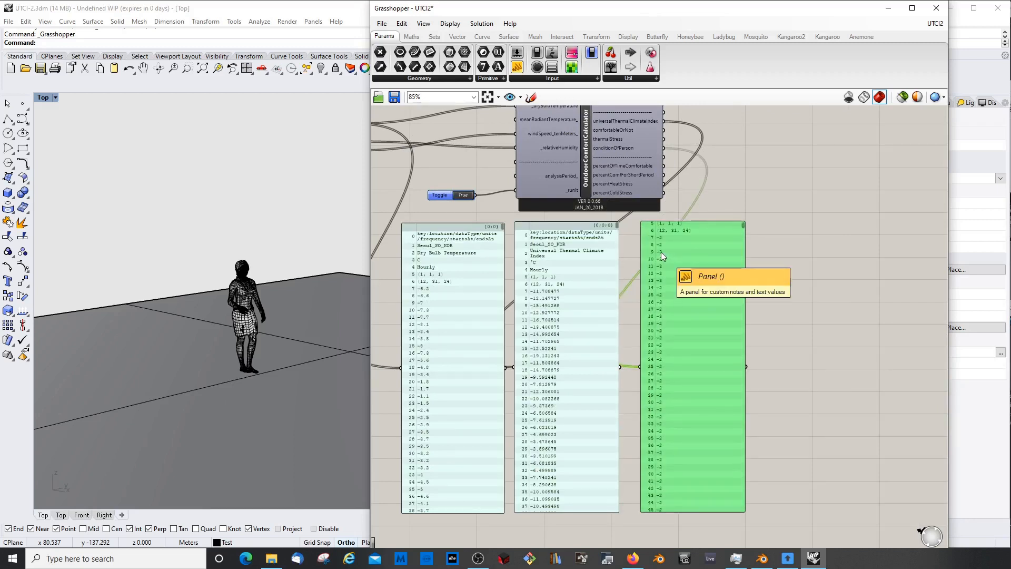
mouse_move(704, 308)
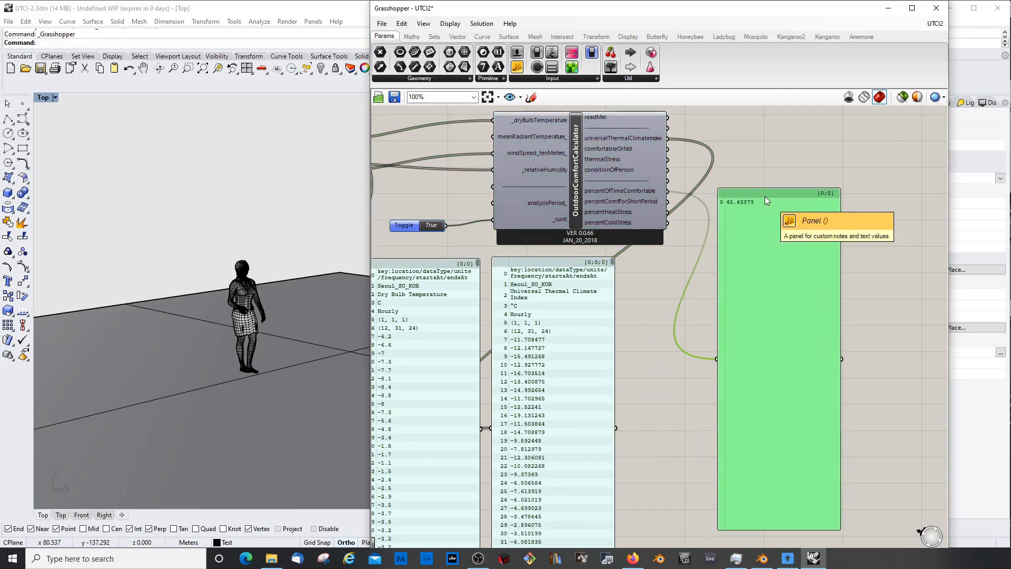
mouse_move(754, 196)
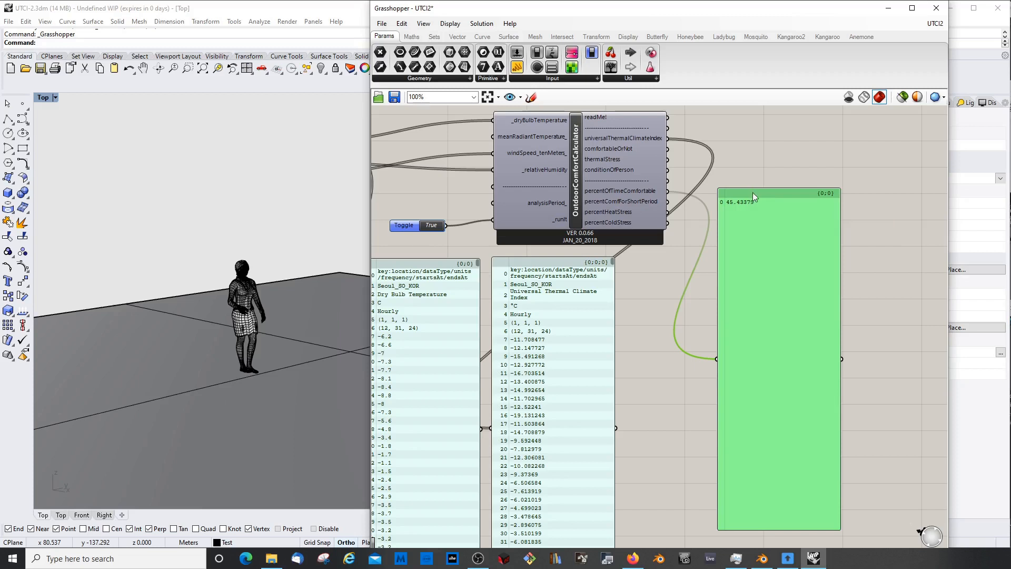
mouse_move(608, 206)
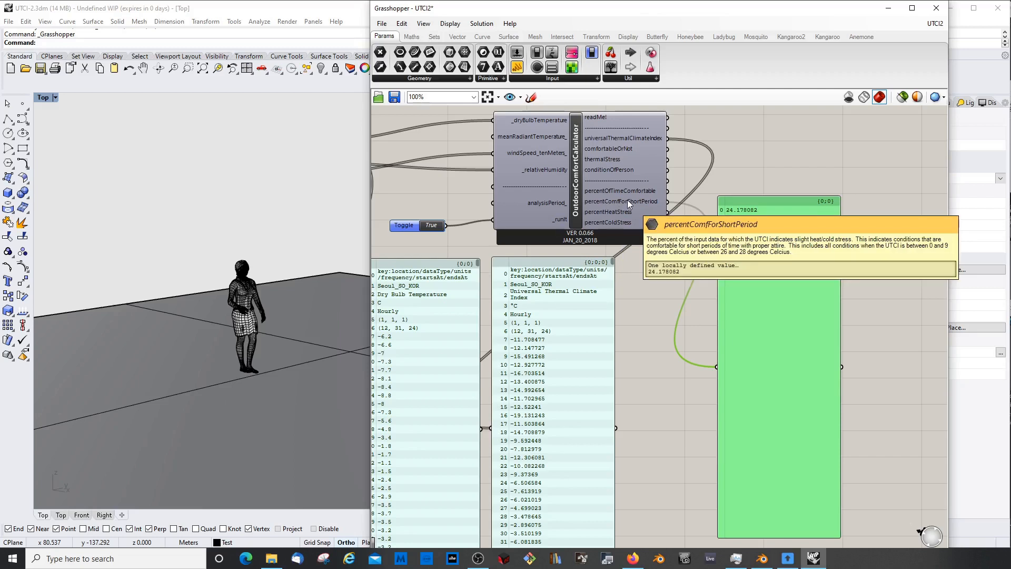
mouse_move(756, 192)
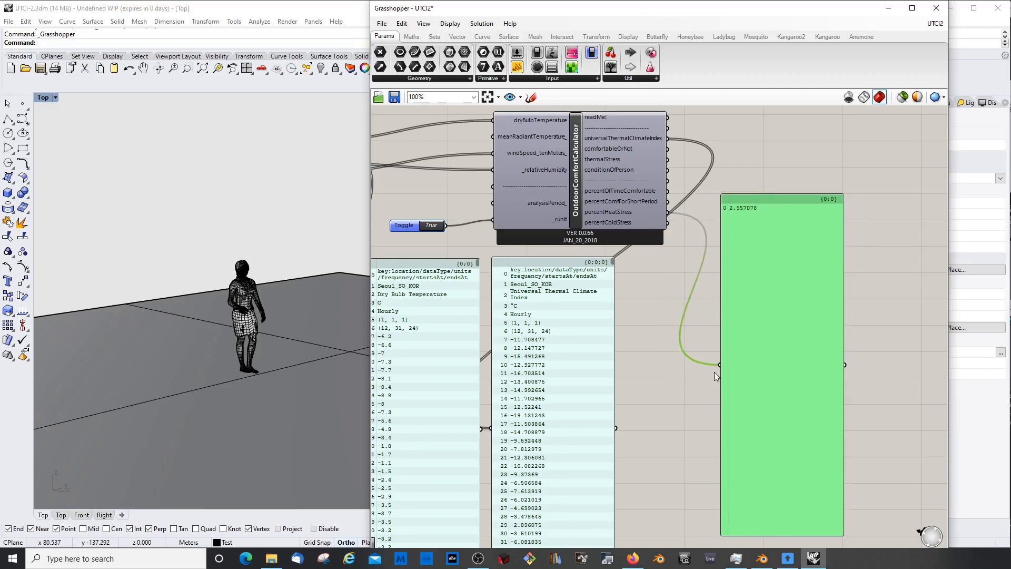
mouse_move(631, 223)
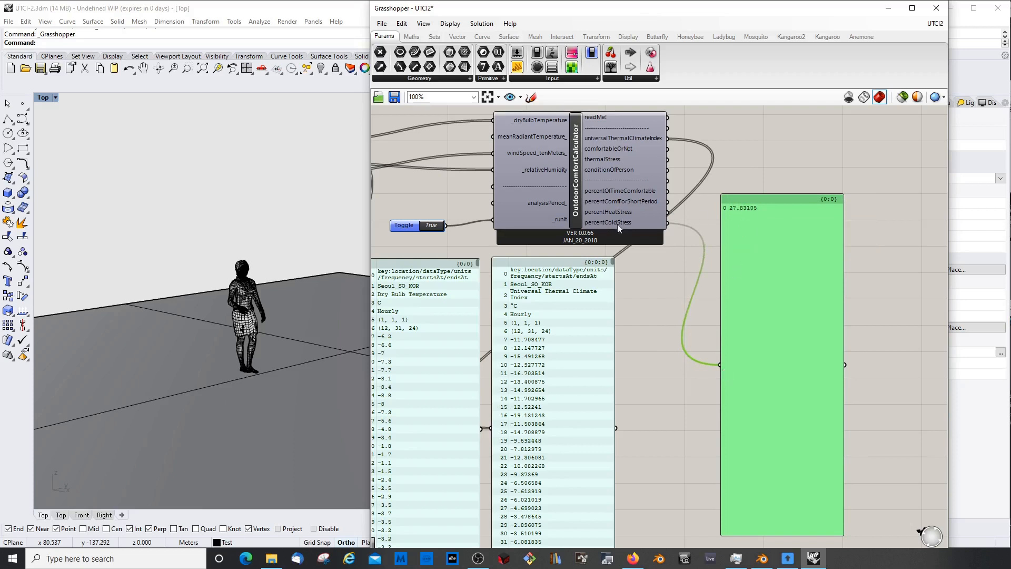
Step: Move the percentColdStress panel showing 27.83105 lower on the canvas
drag(780, 198, 747, 241)
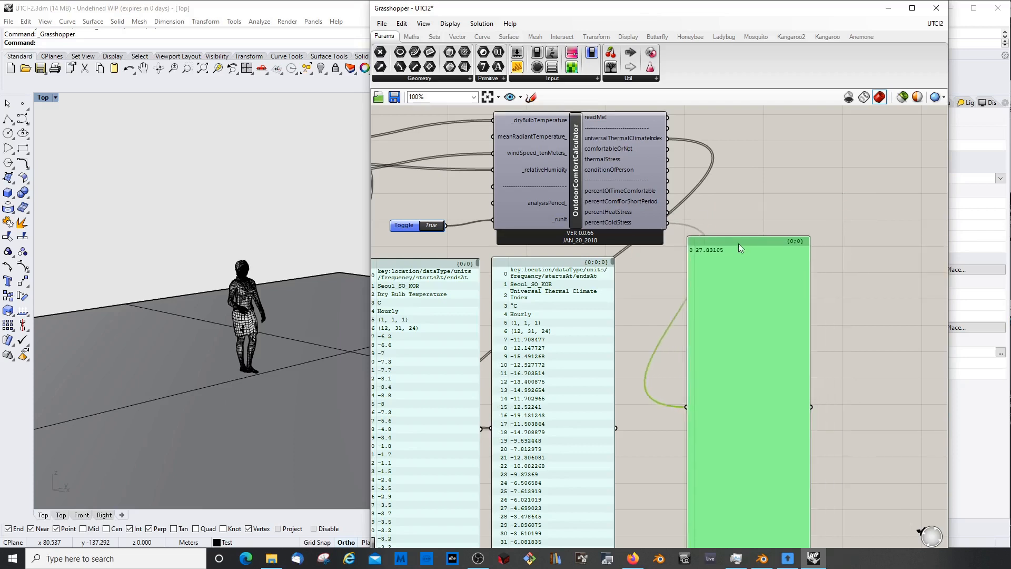
scroll(down, 3)
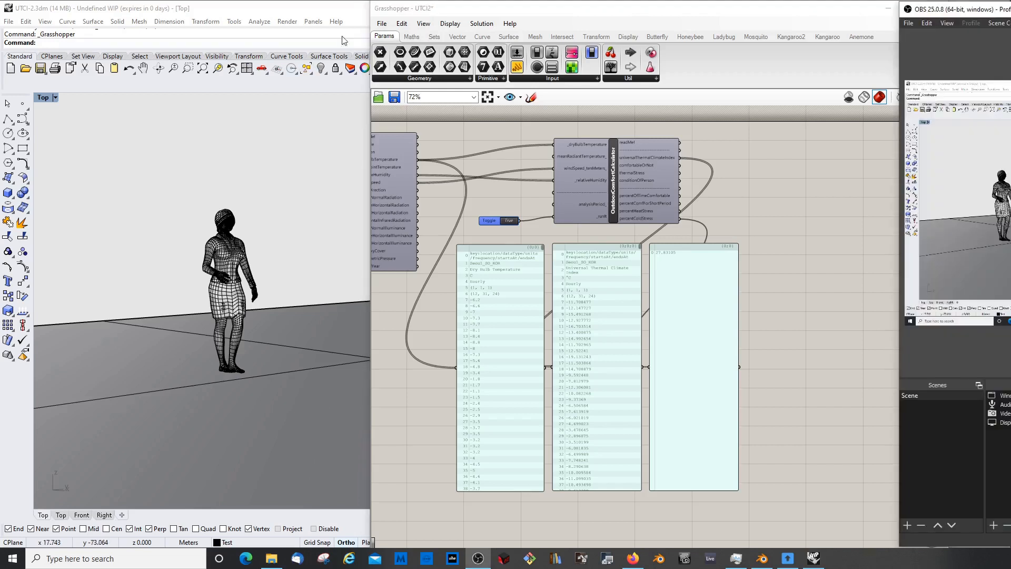
mouse_move(336, 20)
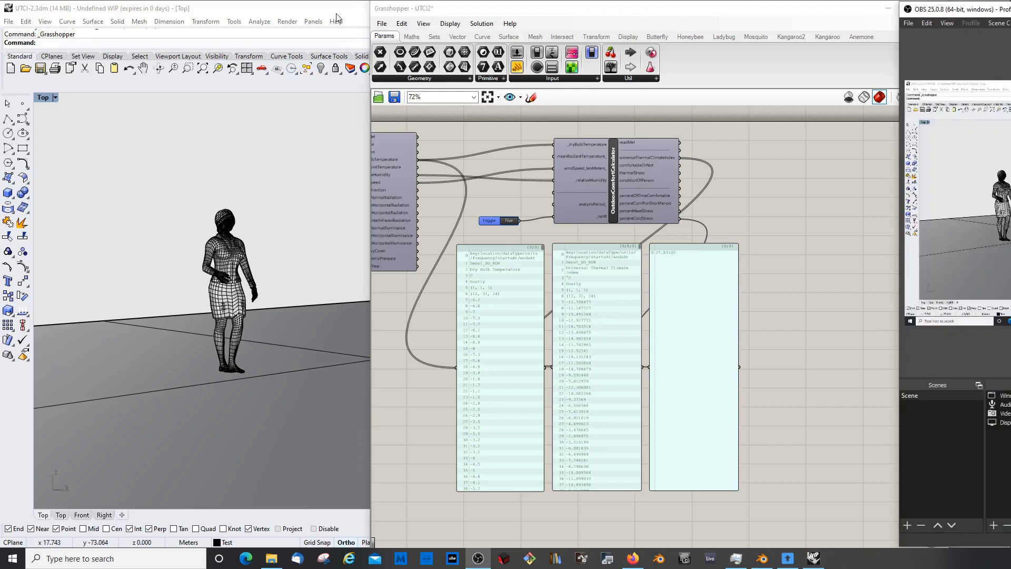
mouse_move(281, 208)
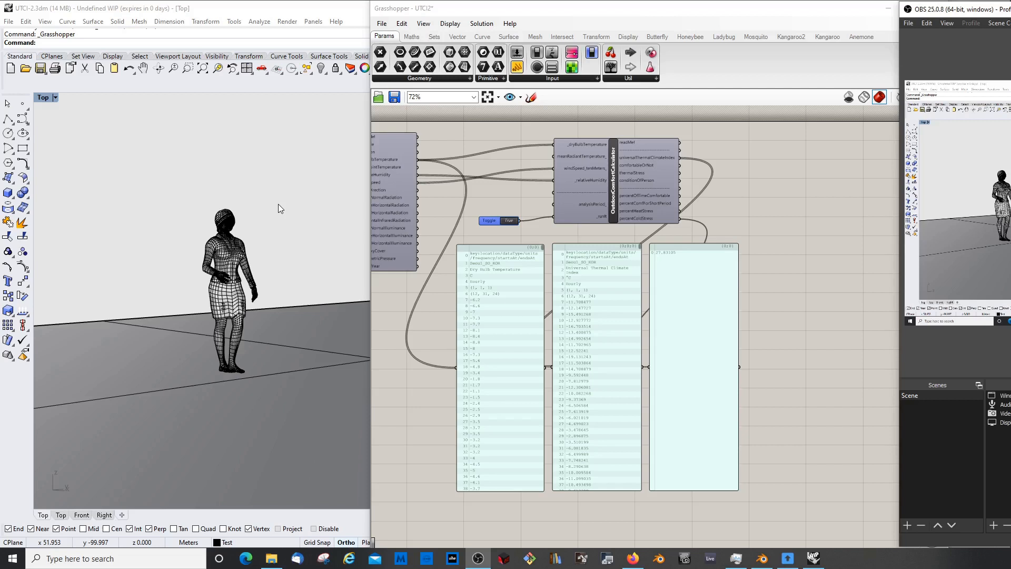
mouse_move(695, 417)
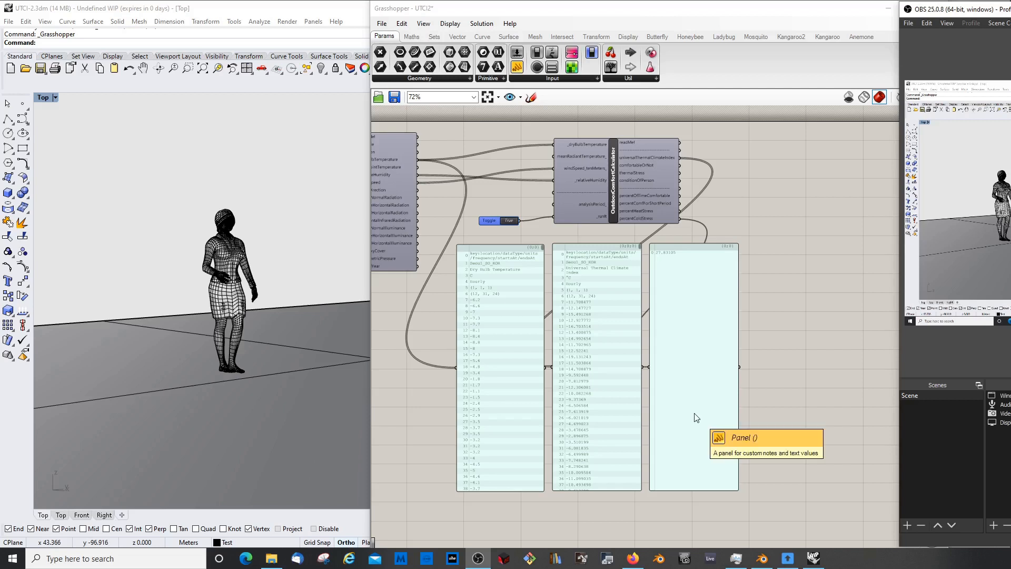
mouse_move(665, 379)
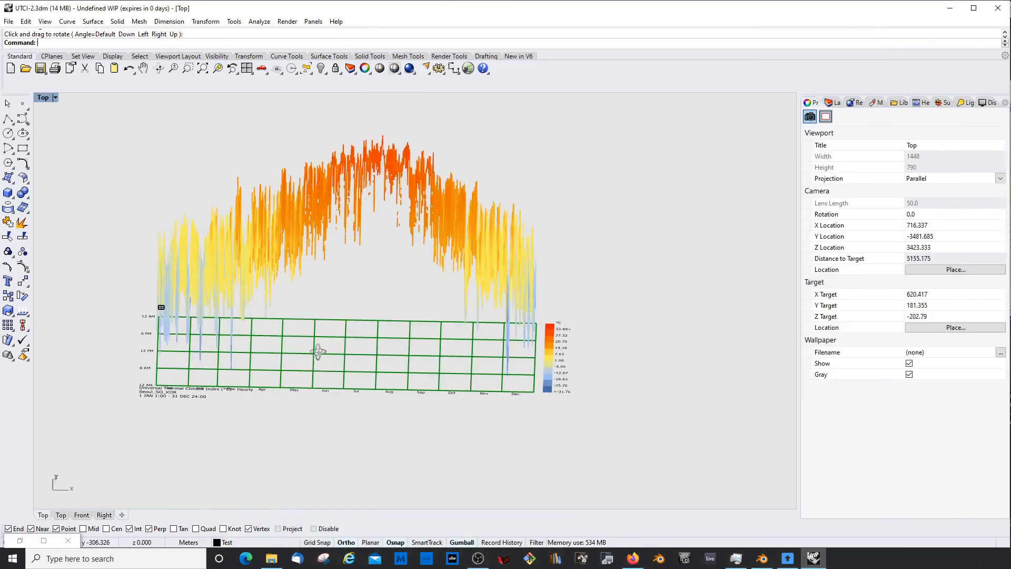
Step: Orbit around Seoul's 3D UTCI chart, inspecting its -31.76 to 33.89 °C legend and tilted view
drag(318, 353, 320, 333)
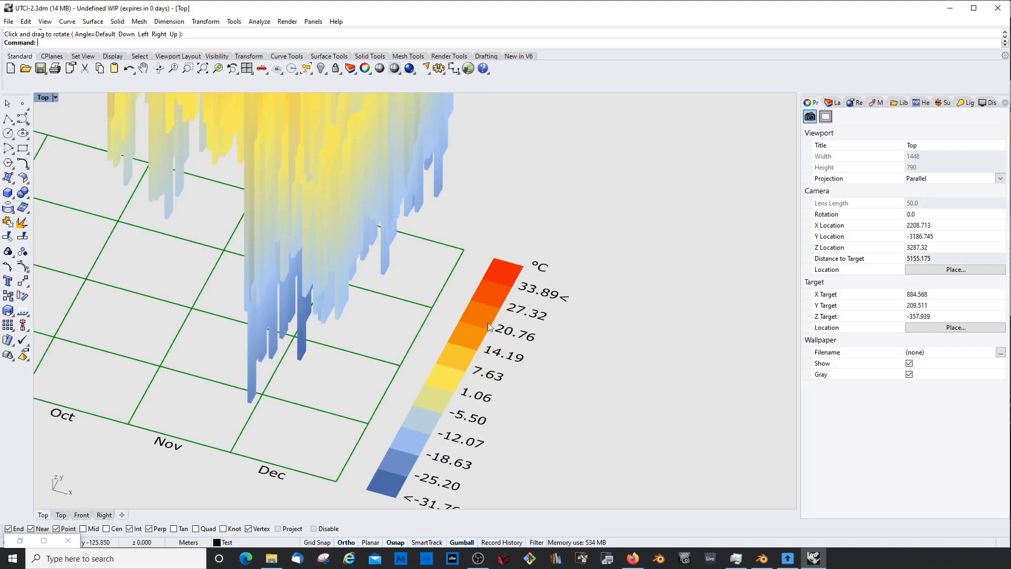
mouse_move(462, 337)
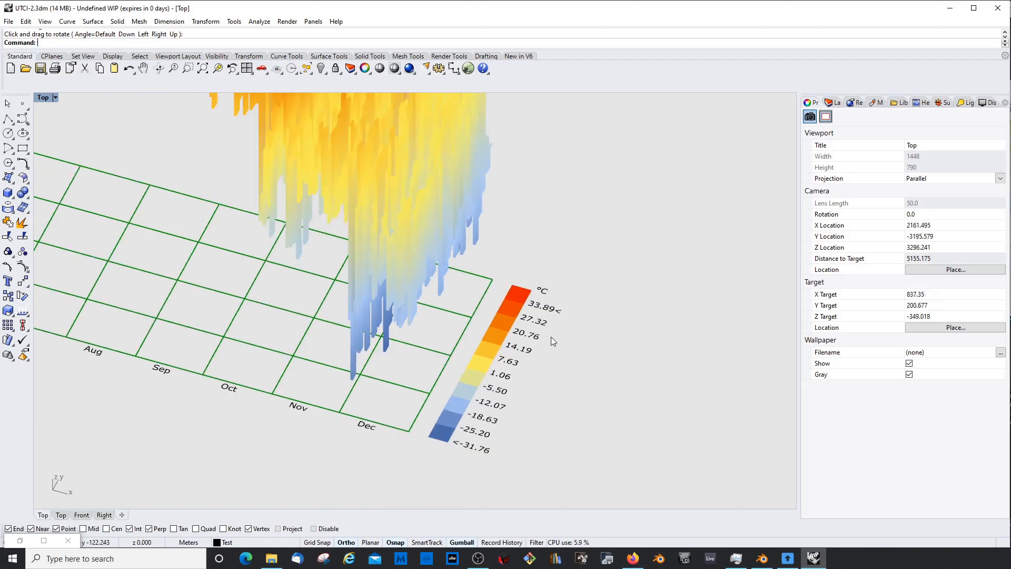
drag(551, 341, 484, 353)
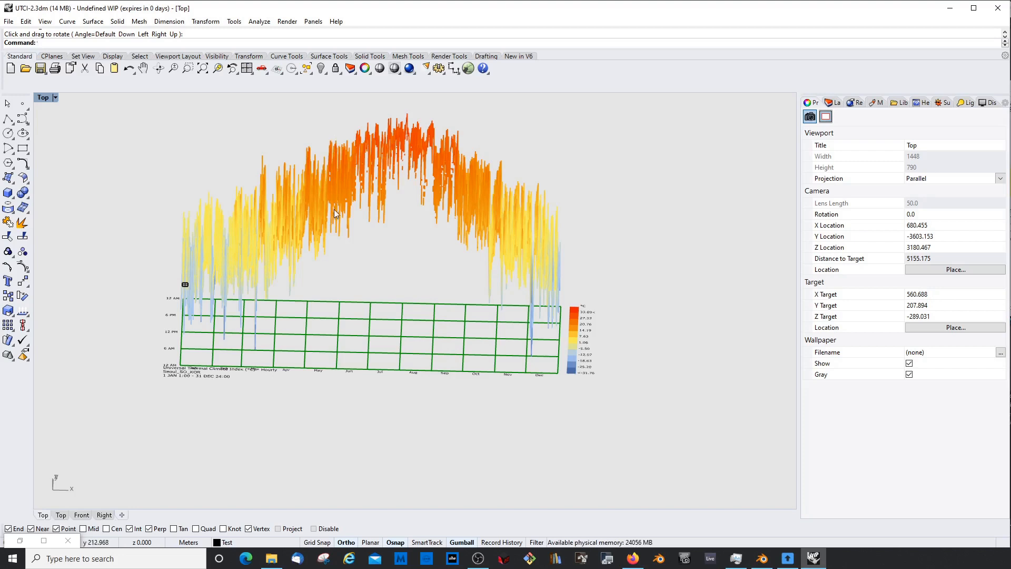
mouse_move(449, 214)
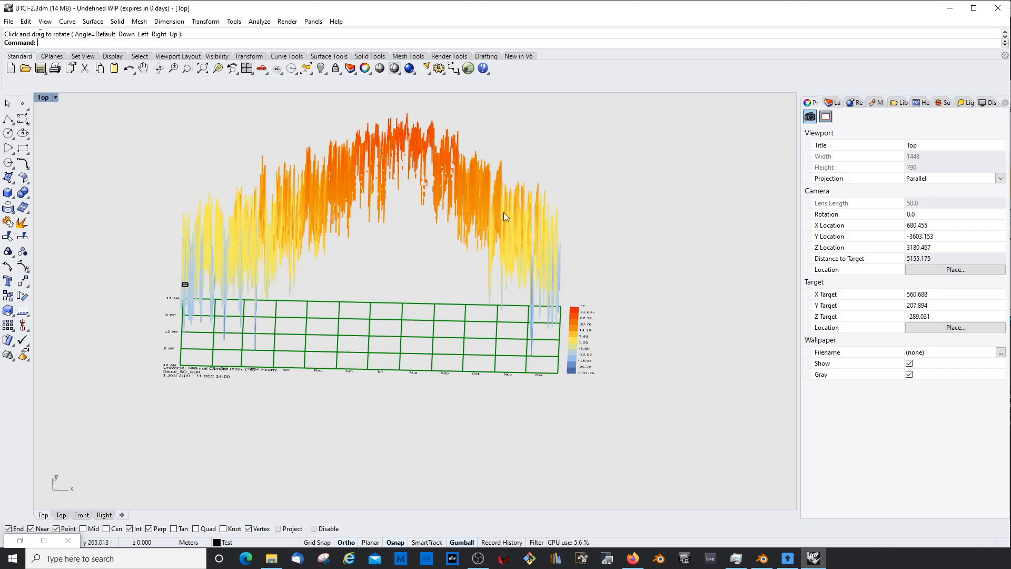
drag(503, 215, 491, 209)
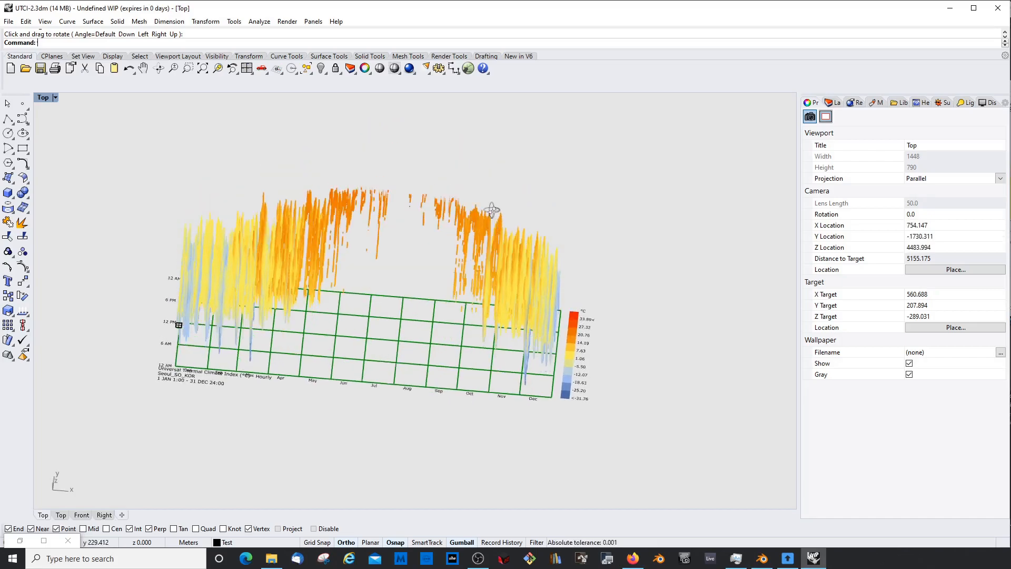